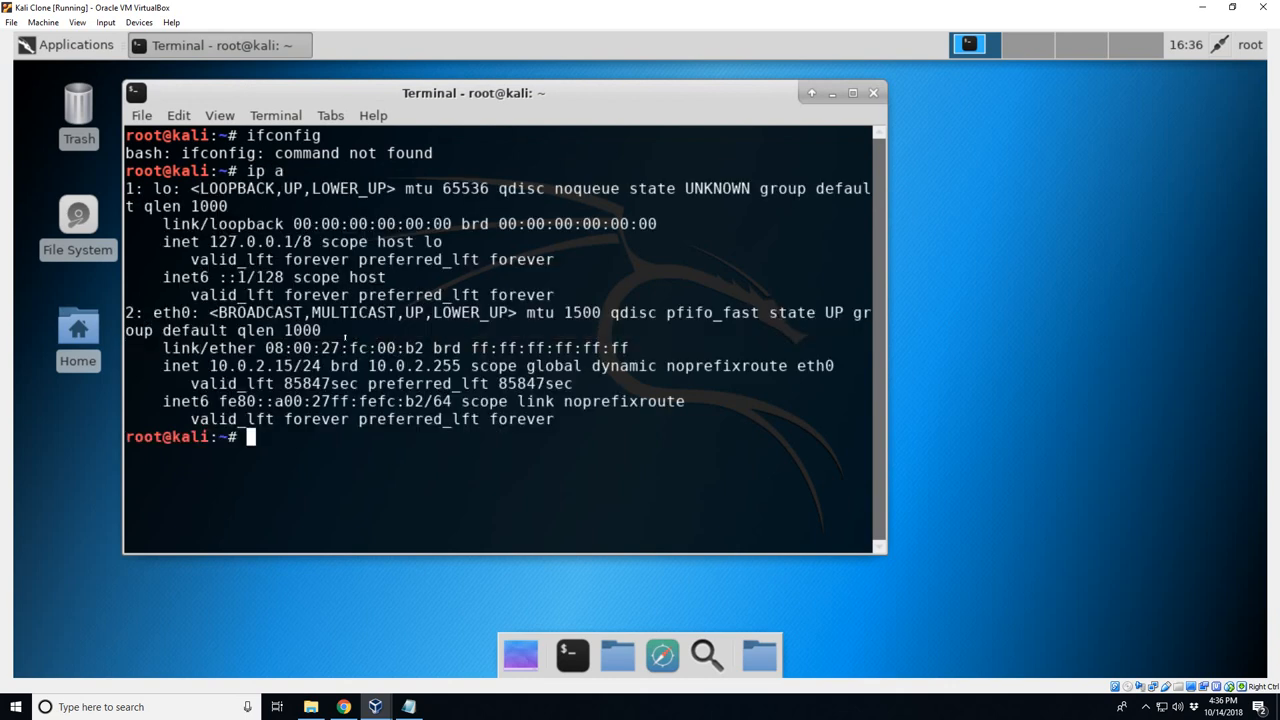
- Try ifconfig, then apt-get install net-tools, which fails with 'Unable to locate package'
{"action": "type", "text": "ifc"}
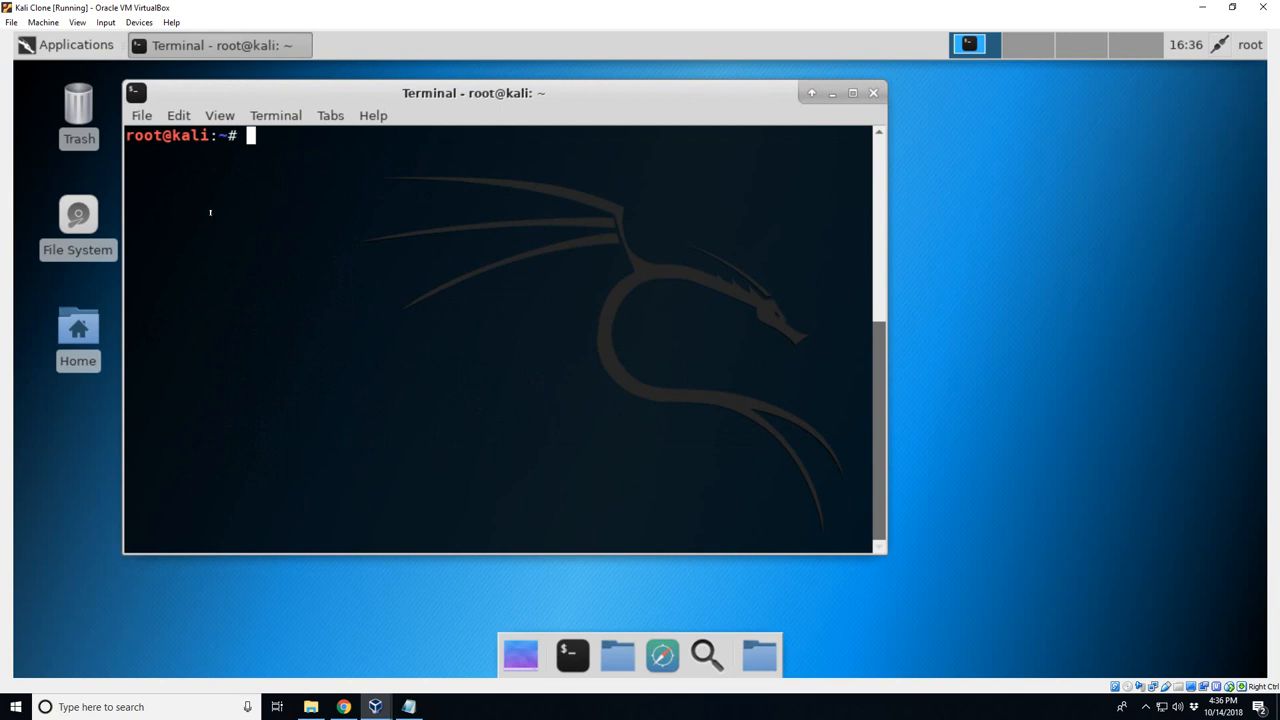
{"action": "mouse_move", "coordinate": [412, 158]}
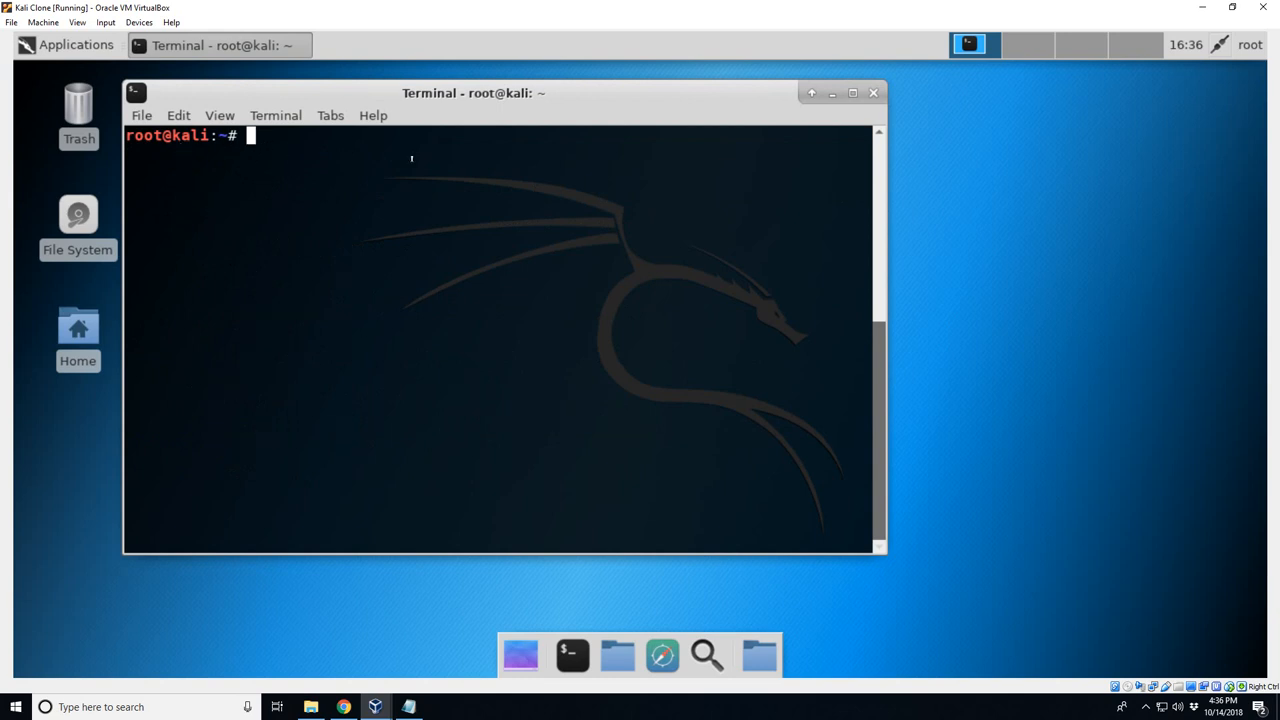
{"action": "type", "text": "apt-get inst"}
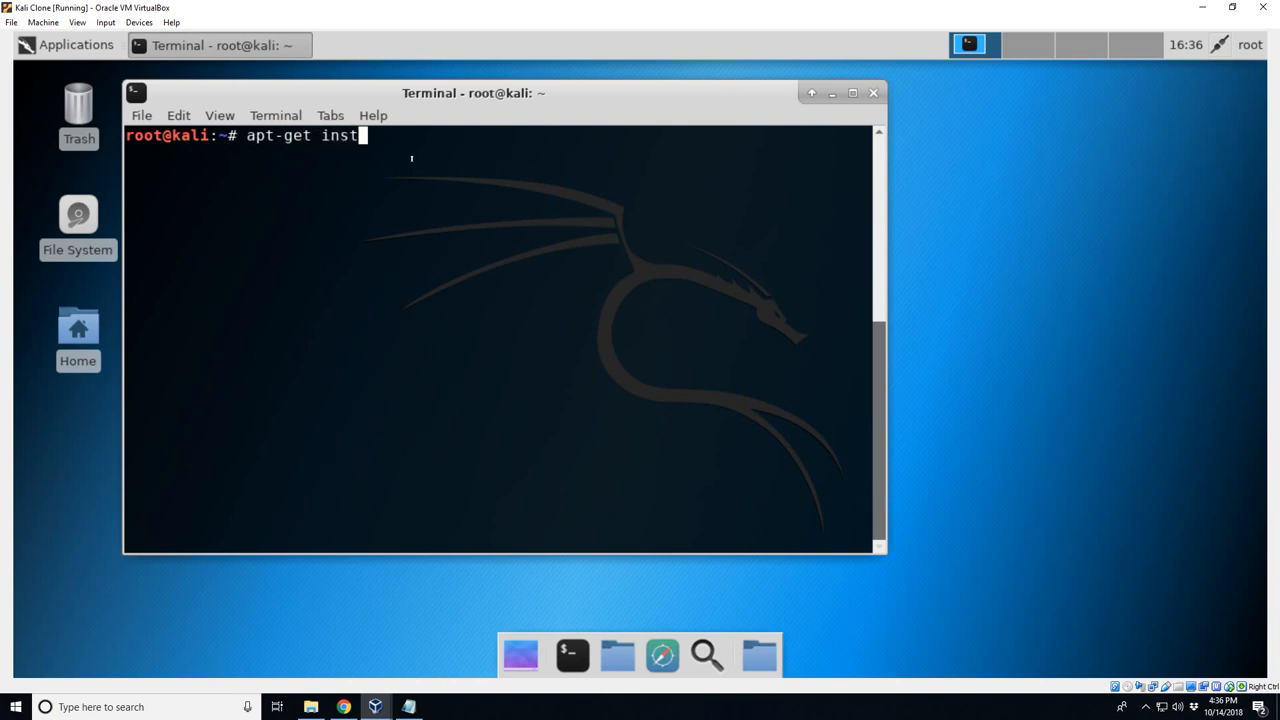
{"action": "type", "text": "all net-tools"}
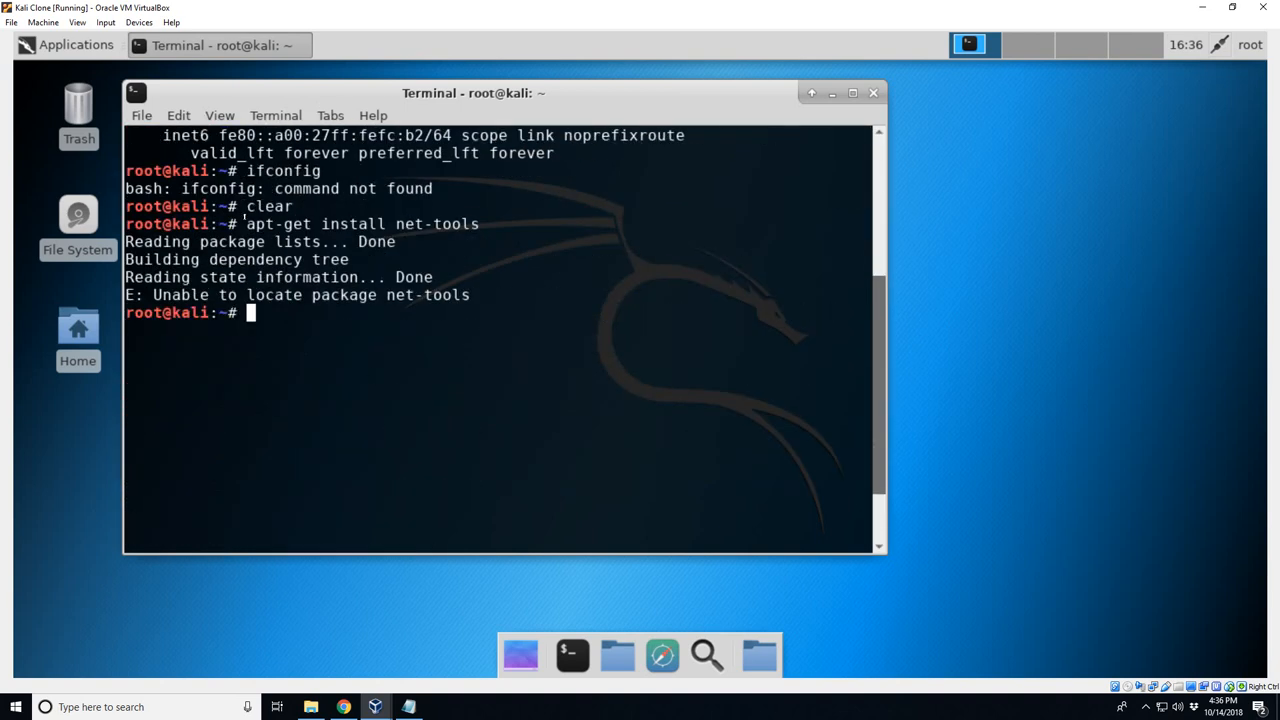
- Clear the terminal screen
{"action": "type", "text": "cl"}
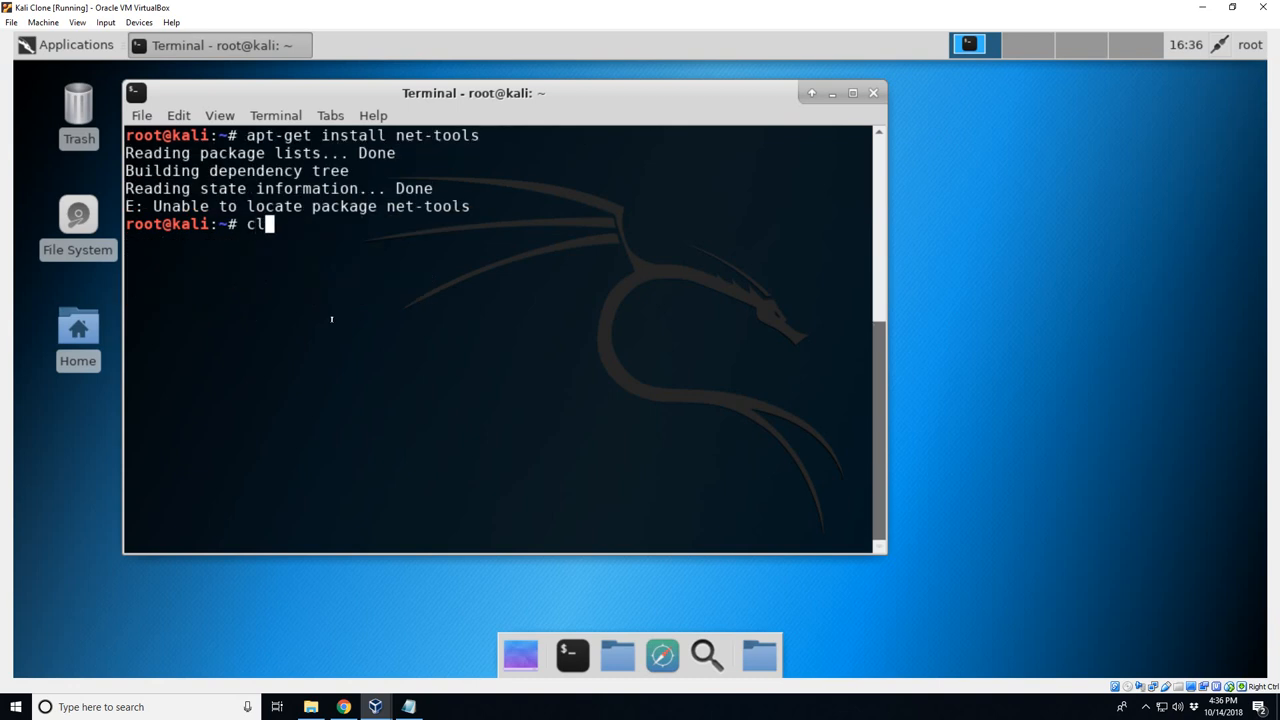
{"action": "key", "text": "Return"}
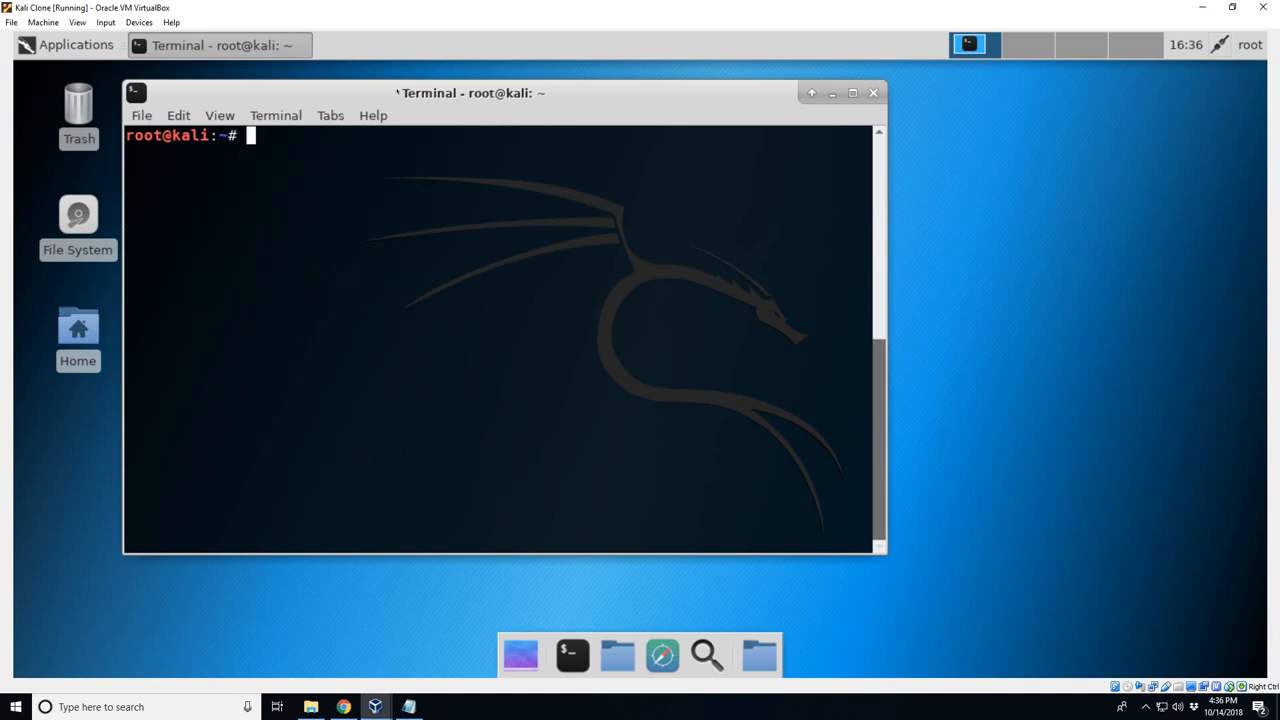
- Move the terminal window aside, change into /etc/apt and list its files
{"action": "left_click_drag", "start_coordinate": [470, 92], "coordinate": [584, 96]}
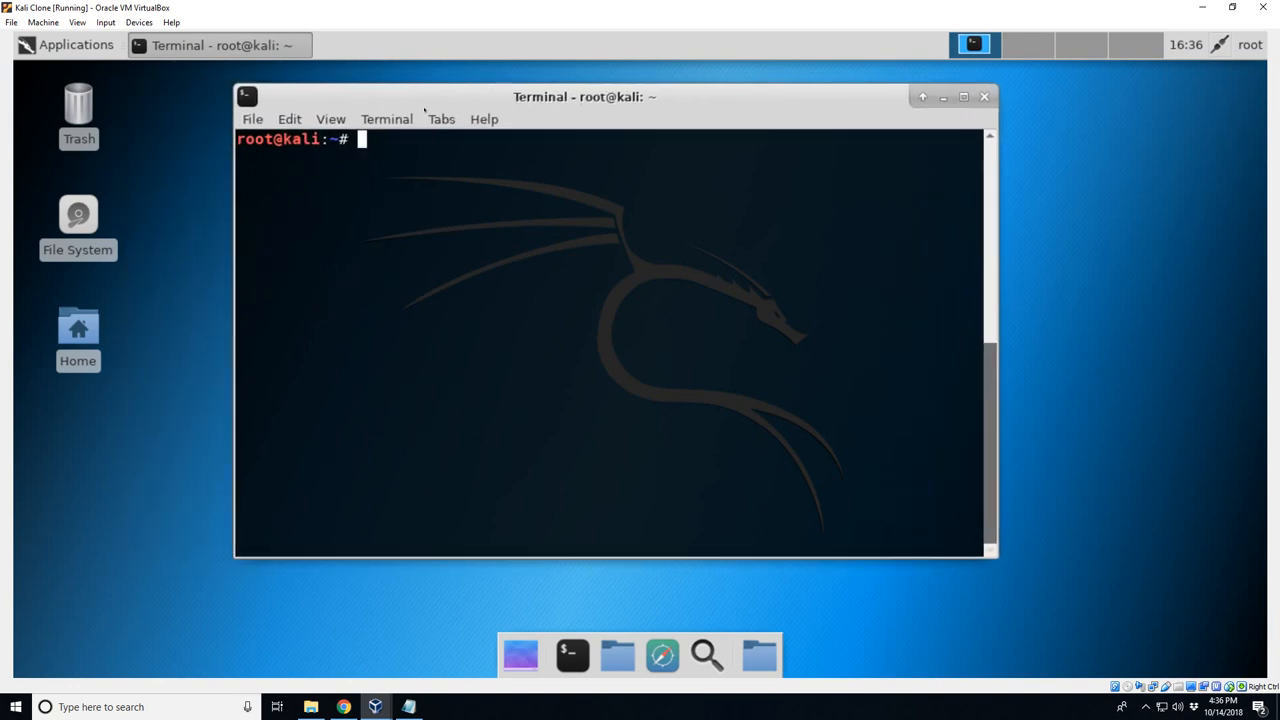
{"action": "left_click_drag", "start_coordinate": [584, 96], "coordinate": [632, 122]}
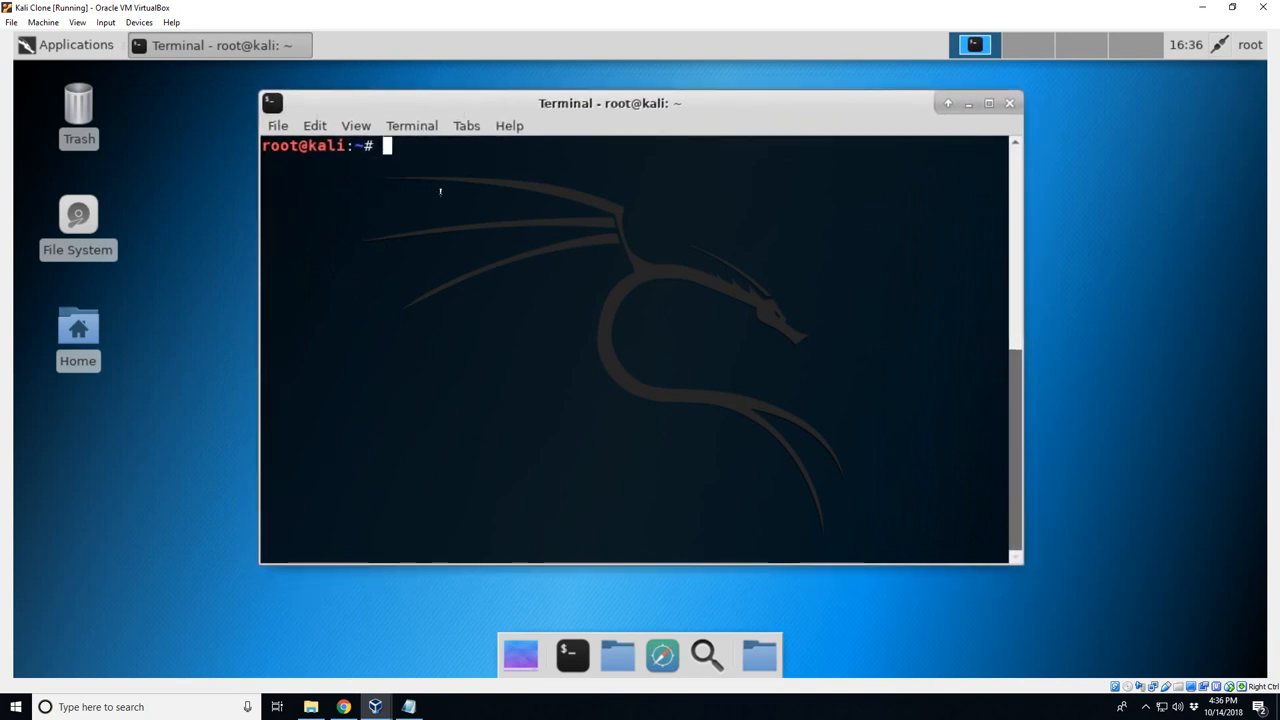
{"action": "mouse_move", "coordinate": [468, 230]}
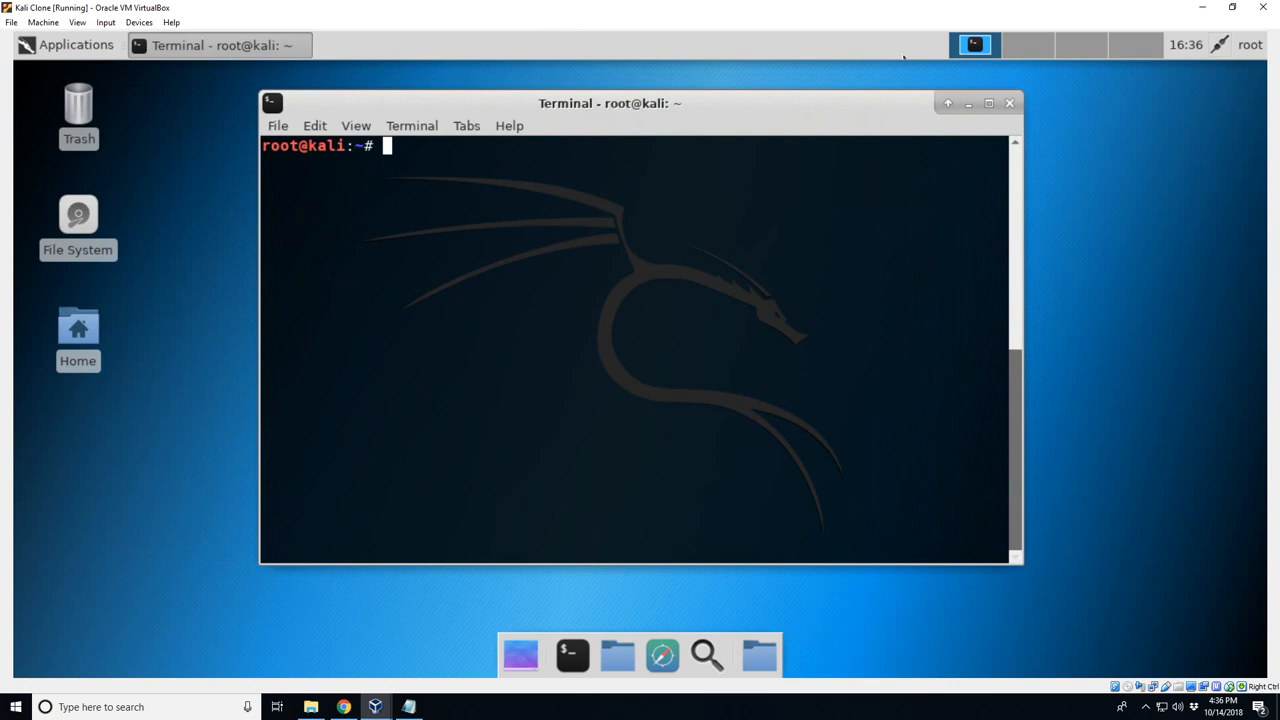
{"action": "type", "text": "cd"}
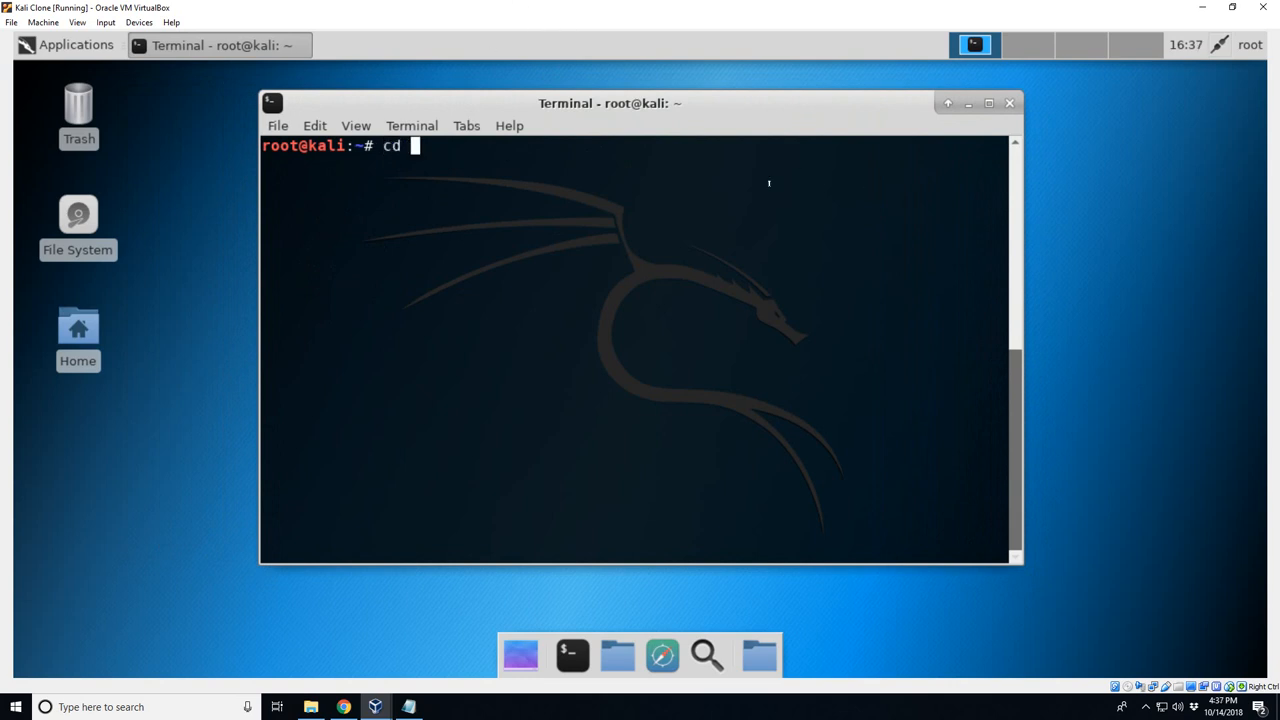
{"action": "type", "text": "etc"}
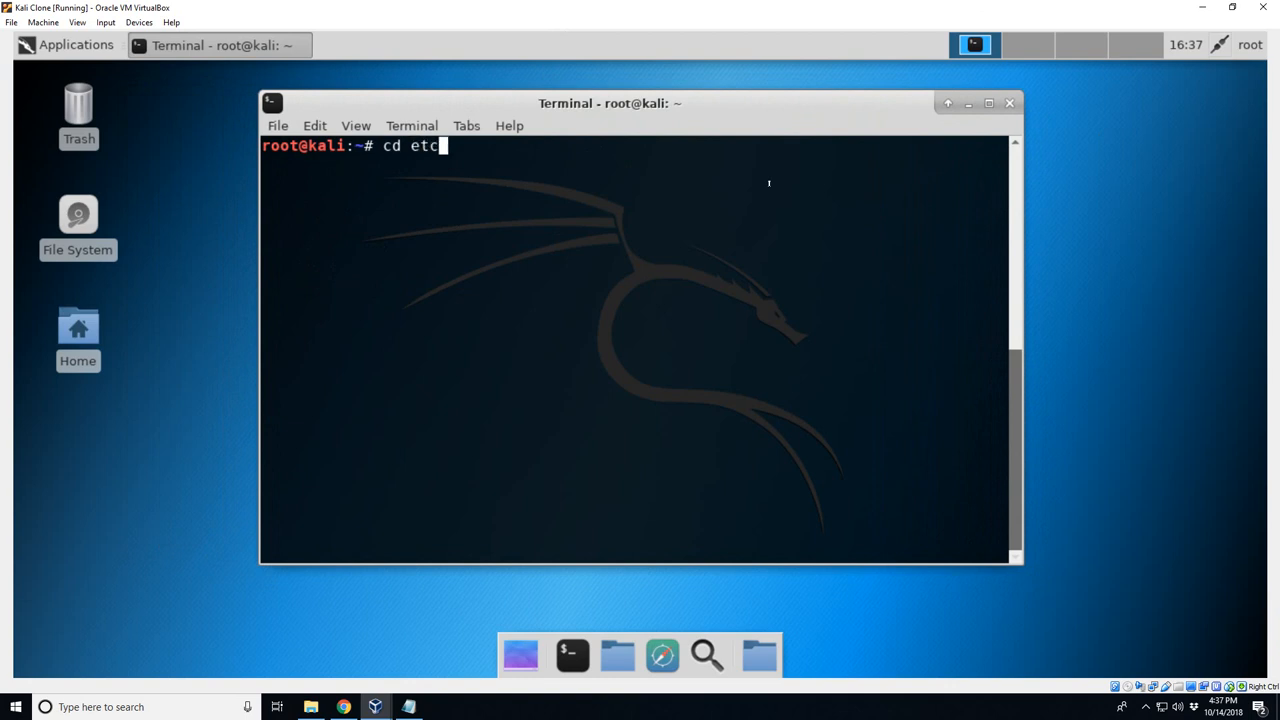
{"action": "type", "text": "/apt"}
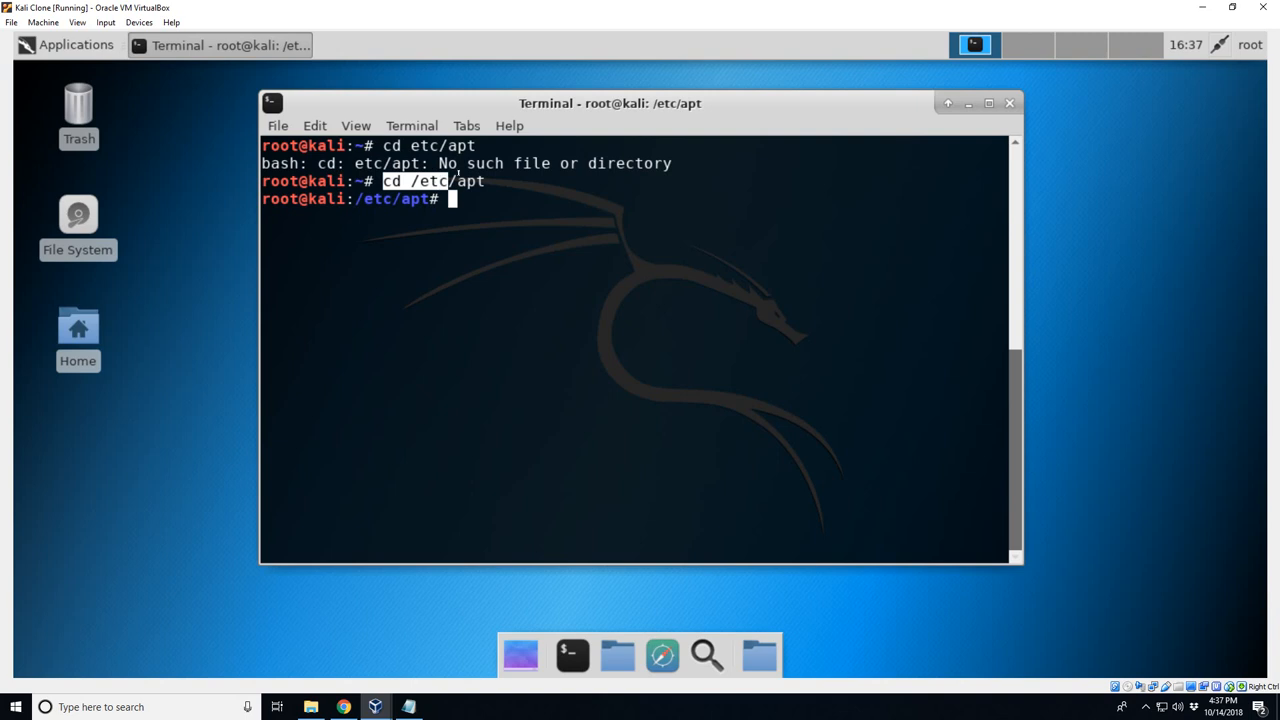
{"action": "type", "text": "ls"}
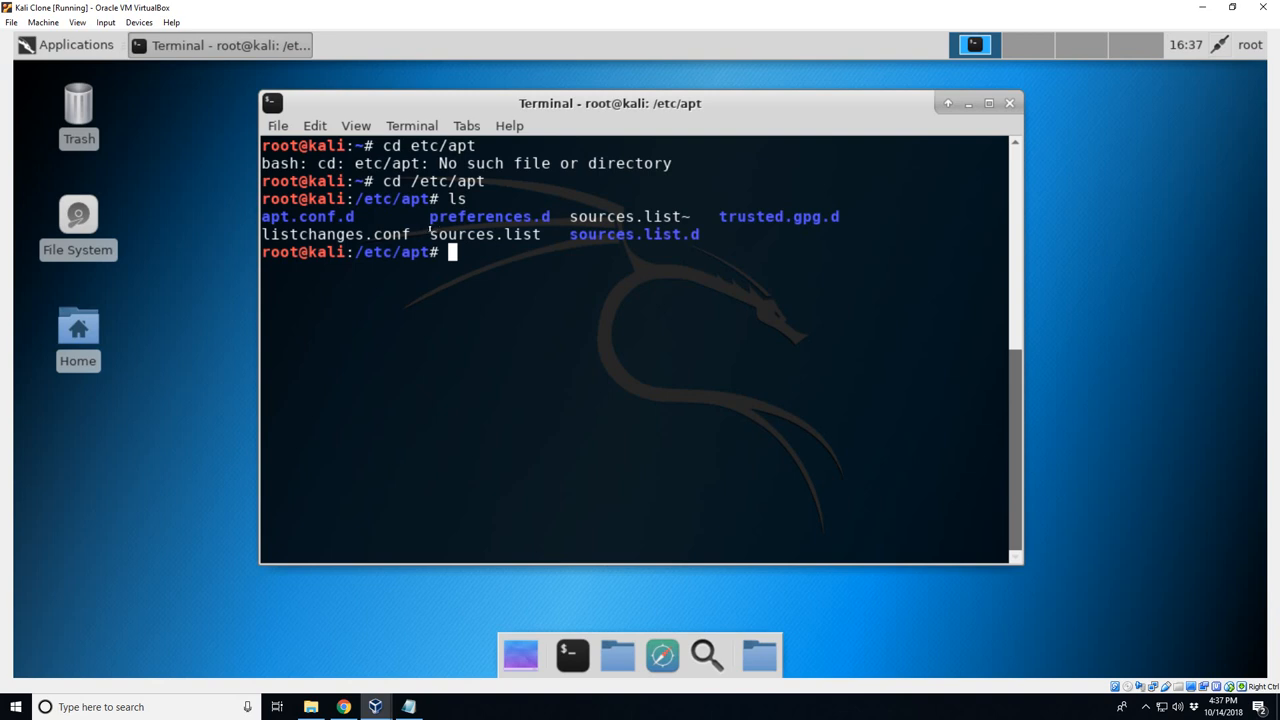
- Enter the command nano sources.list at the prompt, correcting a mistyped file name
{"action": "double_click", "coordinate": [488, 234]}
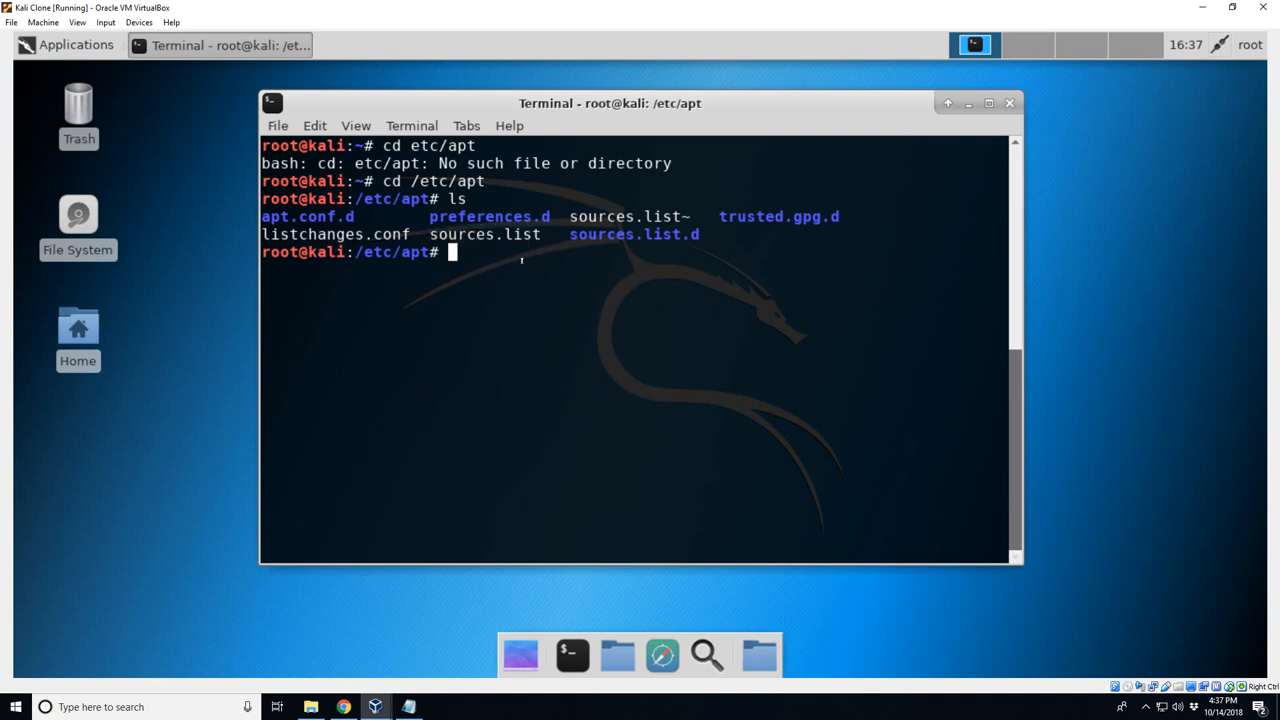
{"action": "type", "text": "nano"}
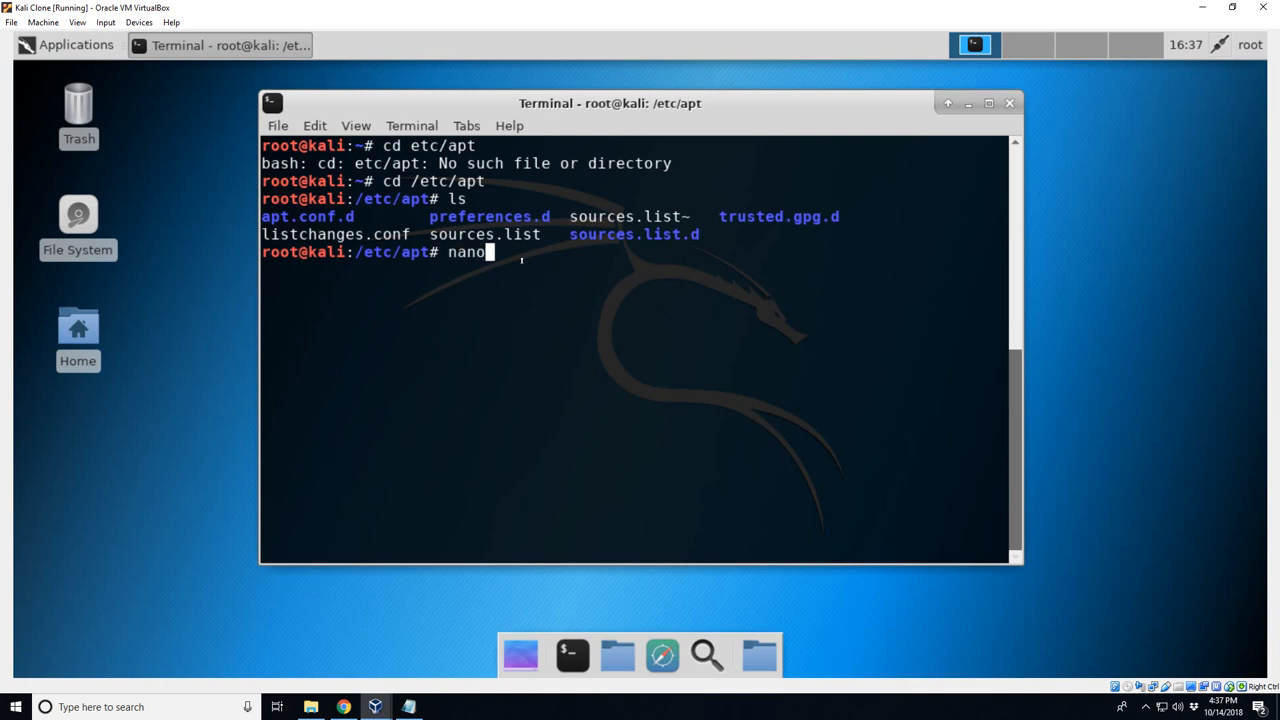
{"action": "type", "text": "co"}
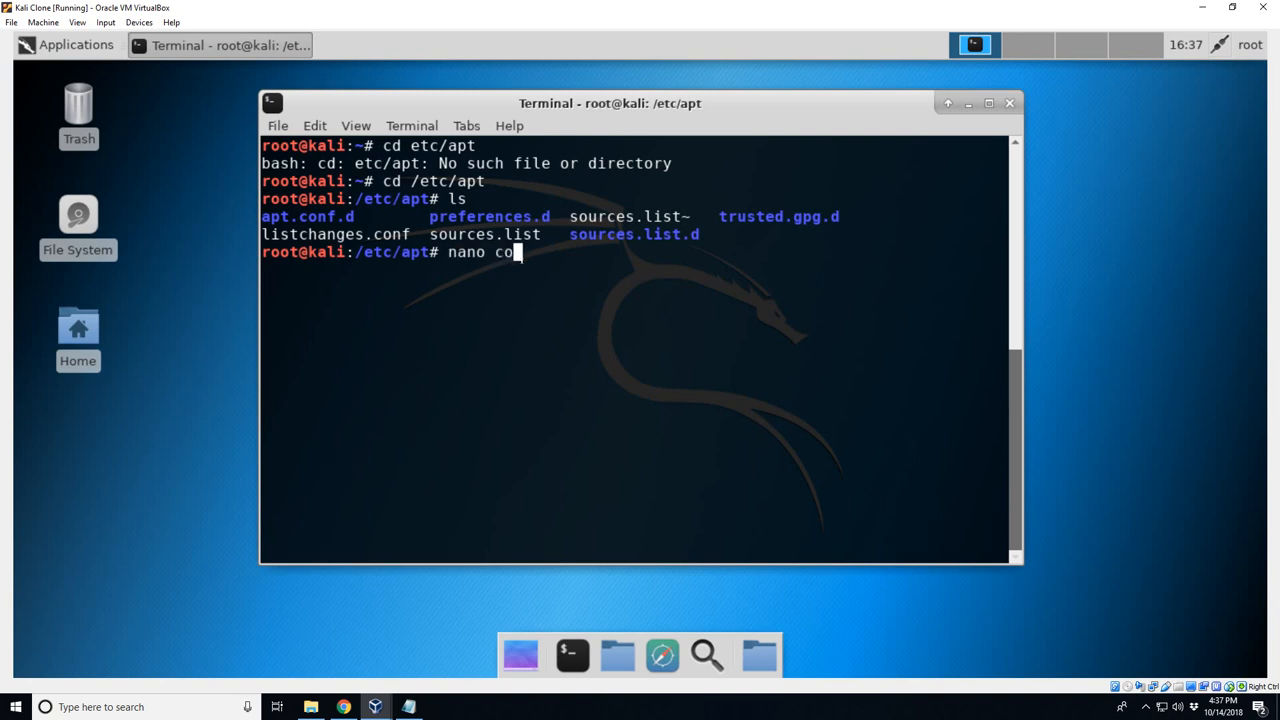
{"action": "key", "text": "BackSpace"}
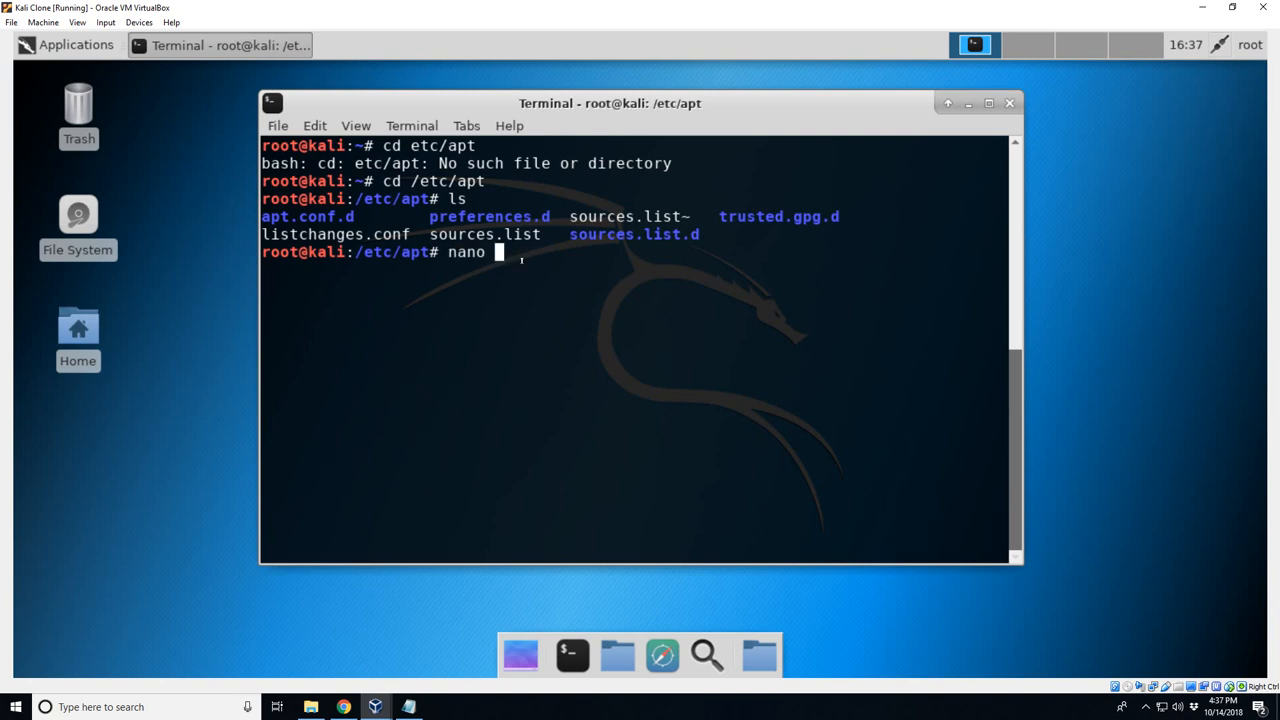
{"action": "type", "text": "sources.list"}
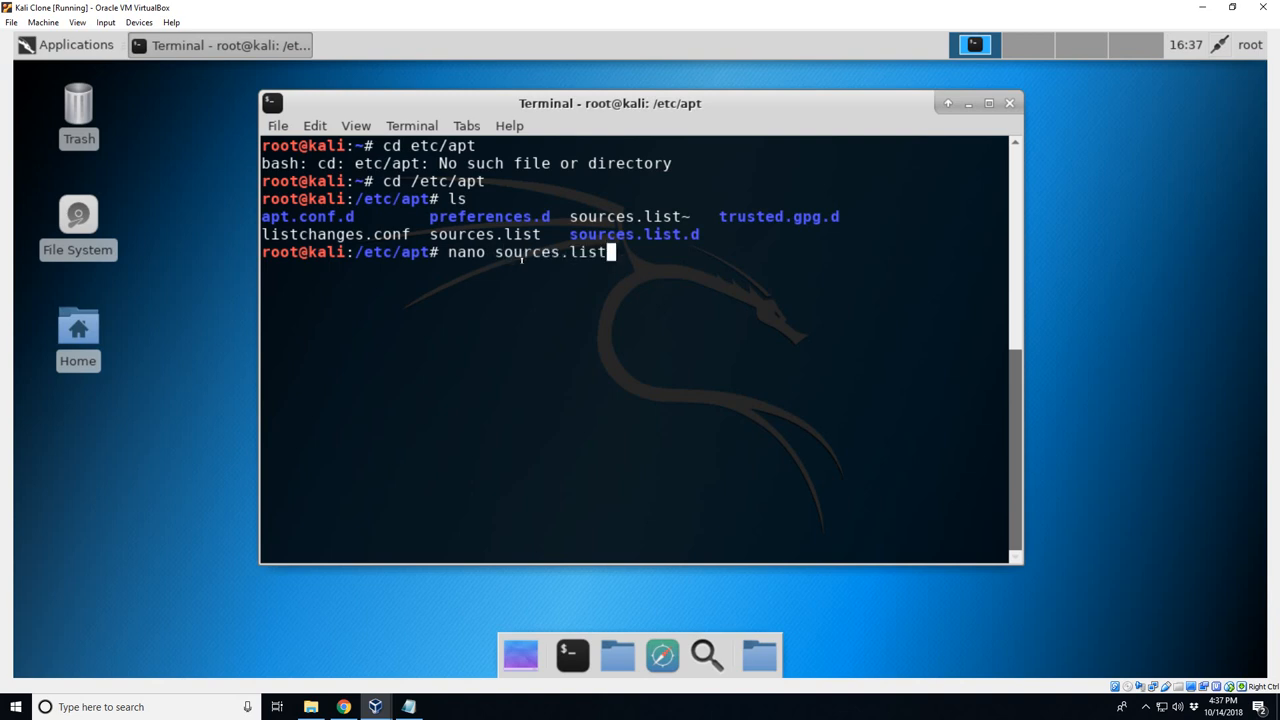
{"action": "key", "text": "Return"}
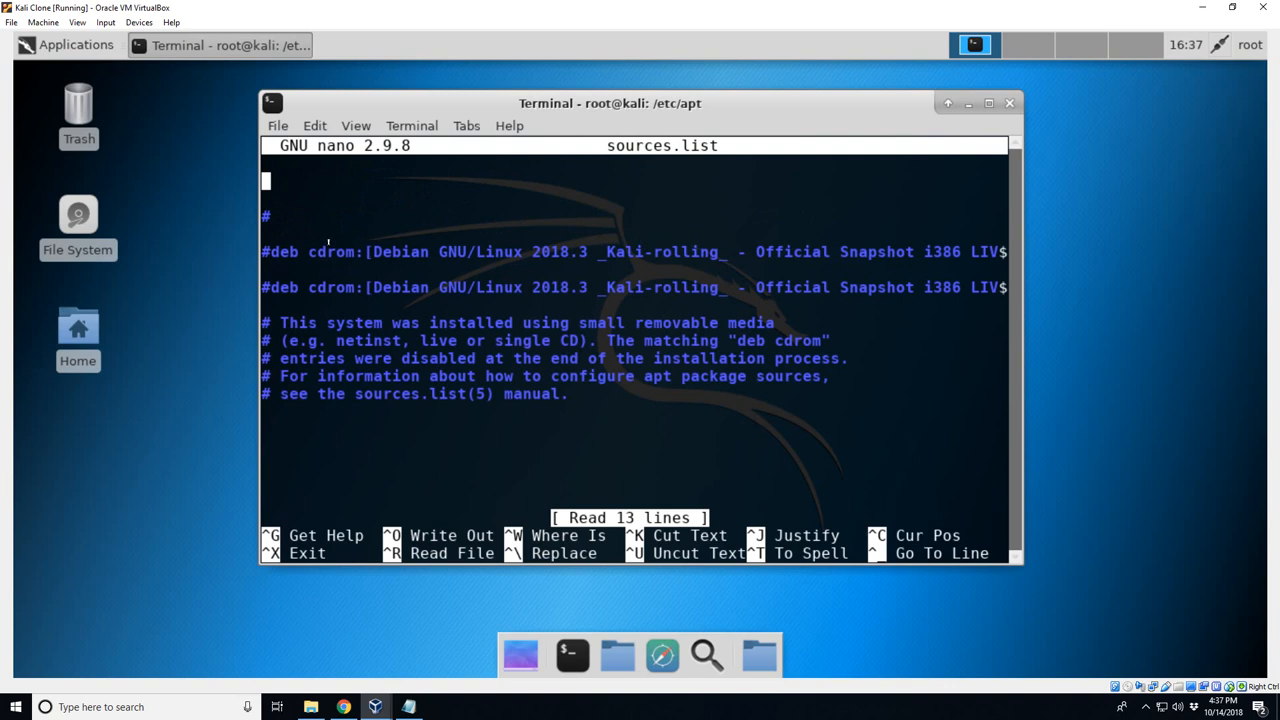
{"action": "left_click_drag", "start_coordinate": [372, 252], "coordinate": [536, 252]}
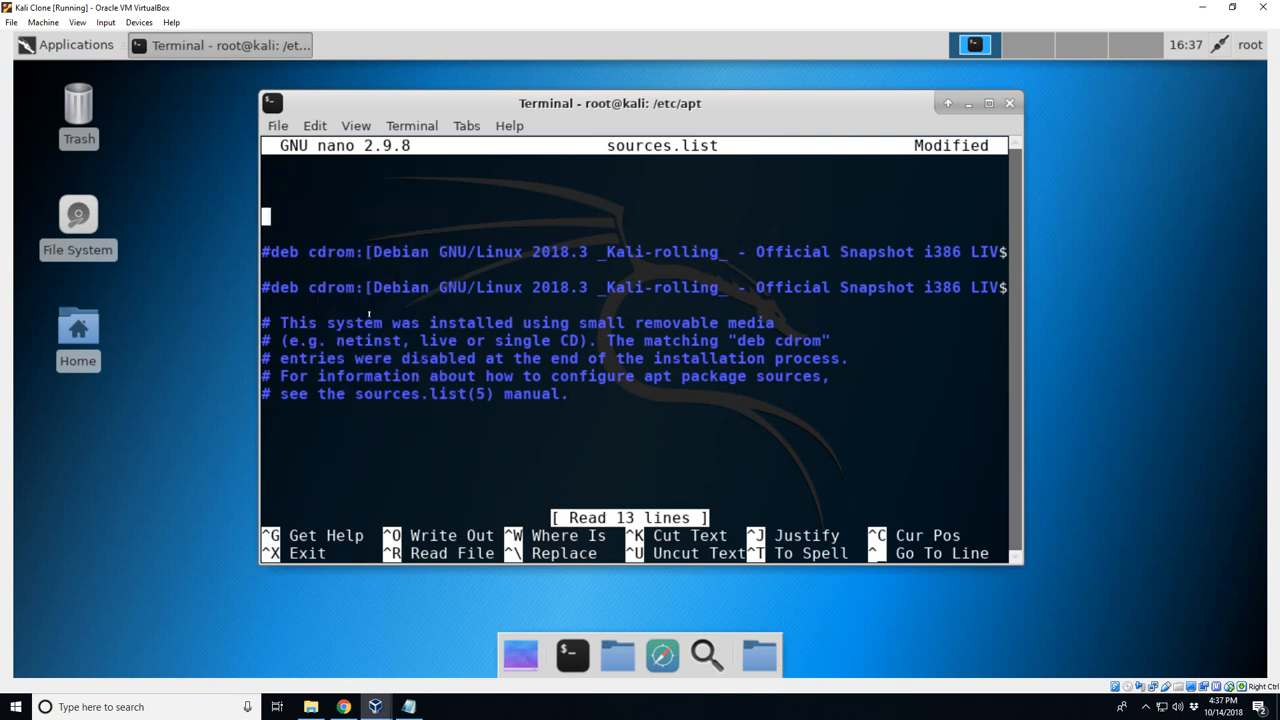
{"action": "type", "text": "deb http://http.kali.org/kali kali-rolling main non-free contrib"}
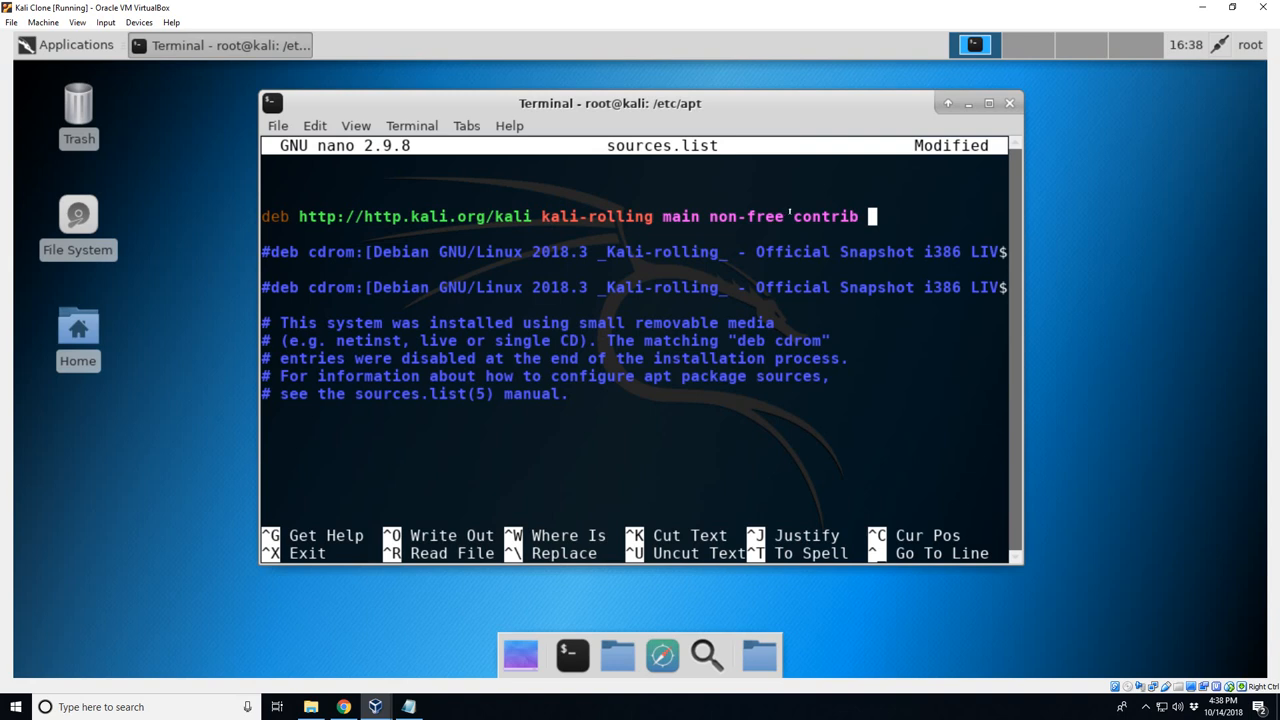
{"action": "double_click", "coordinate": [828, 216]}
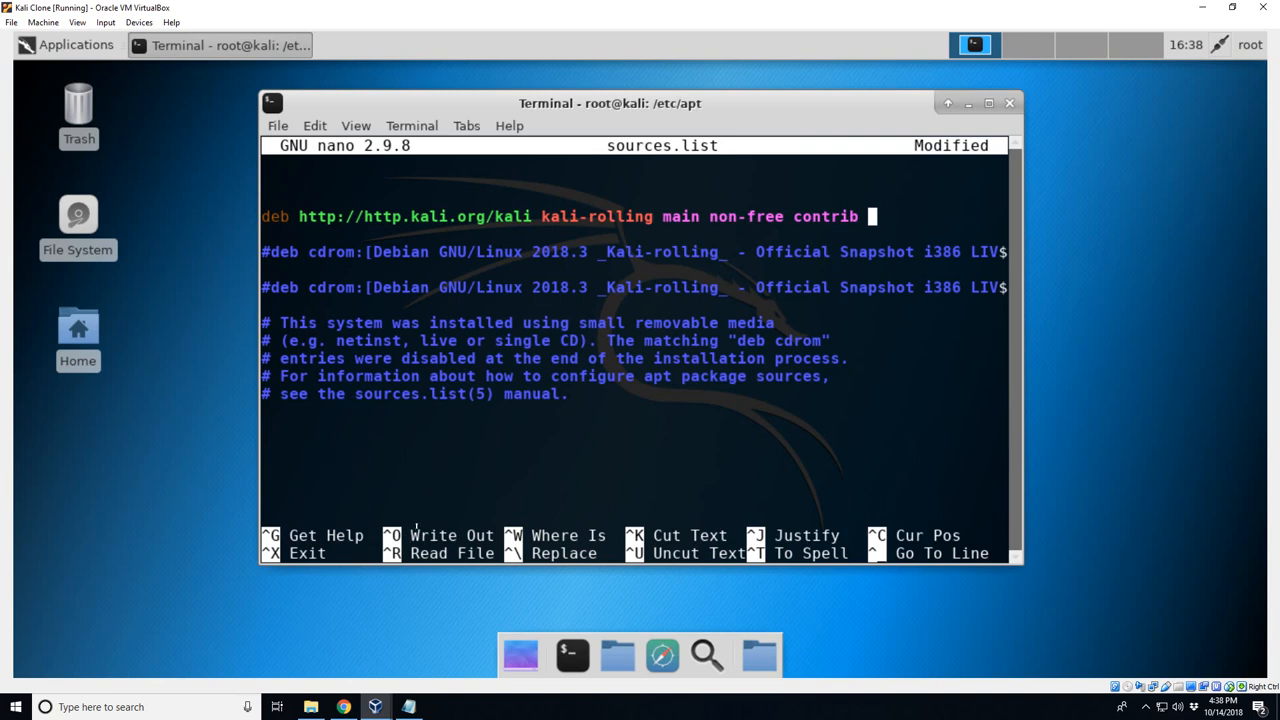
- Write the edited file out under the name sources.list
{"action": "key", "text": "ctrl+o"}
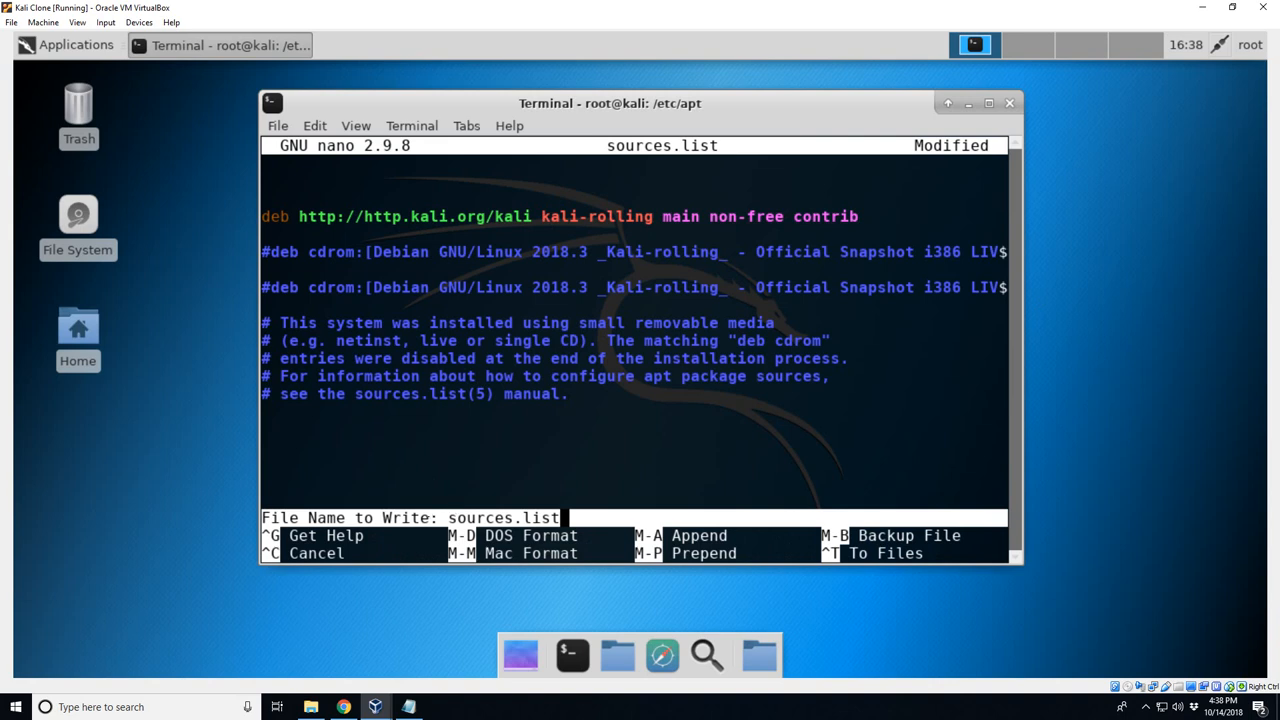
{"action": "key", "text": "Enter"}
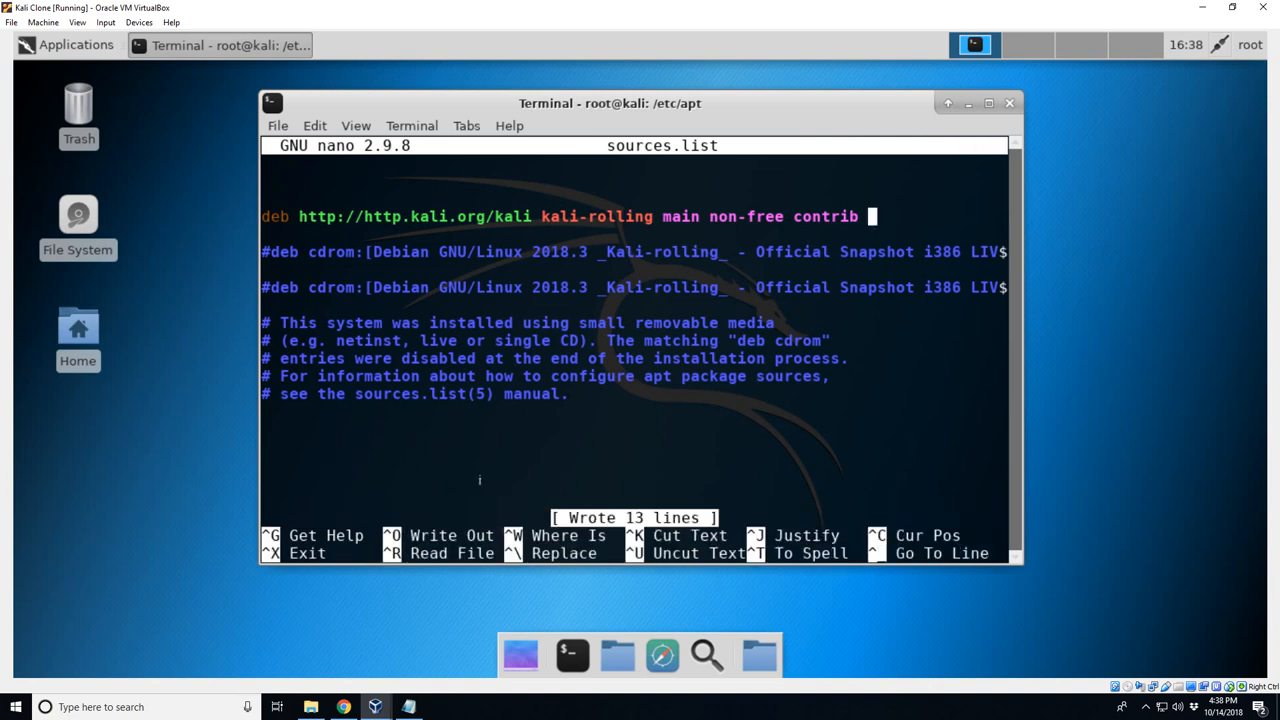
{"action": "mouse_move", "coordinate": [324, 484]}
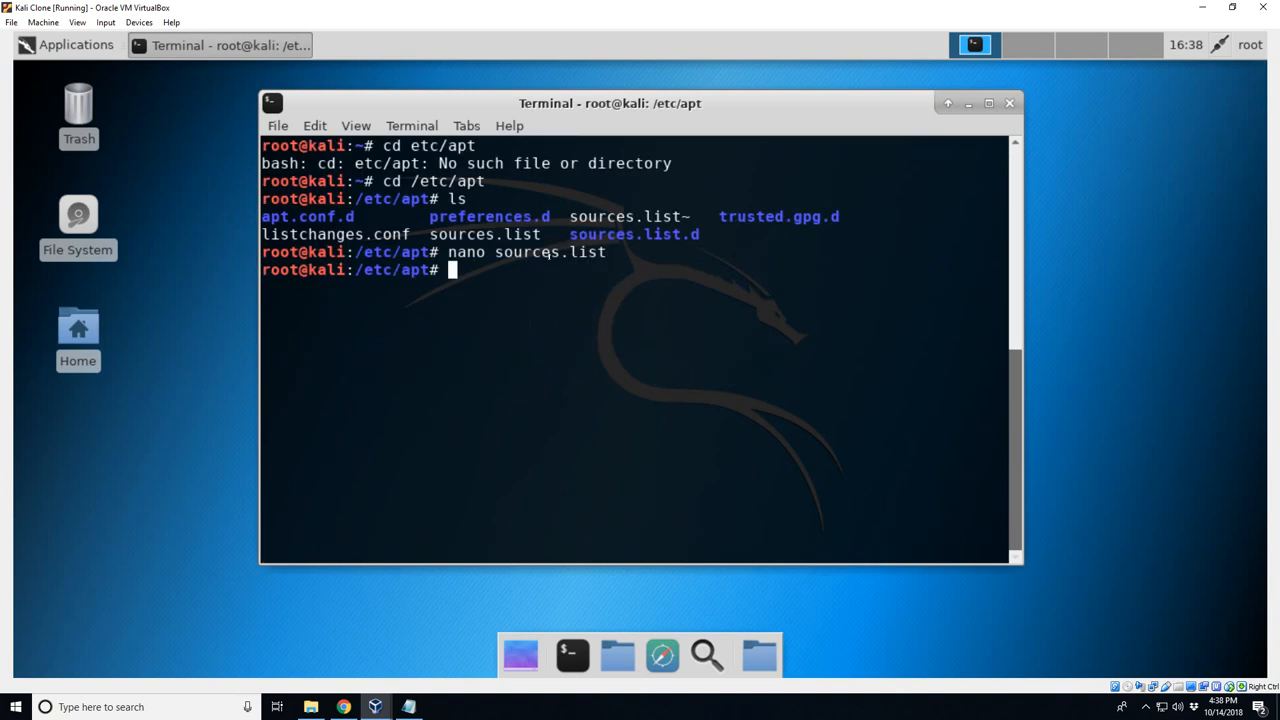
- Run apt-get update to fetch the Kali rolling package lists, then clear the screen
{"action": "type", "text": "apt-get update"}
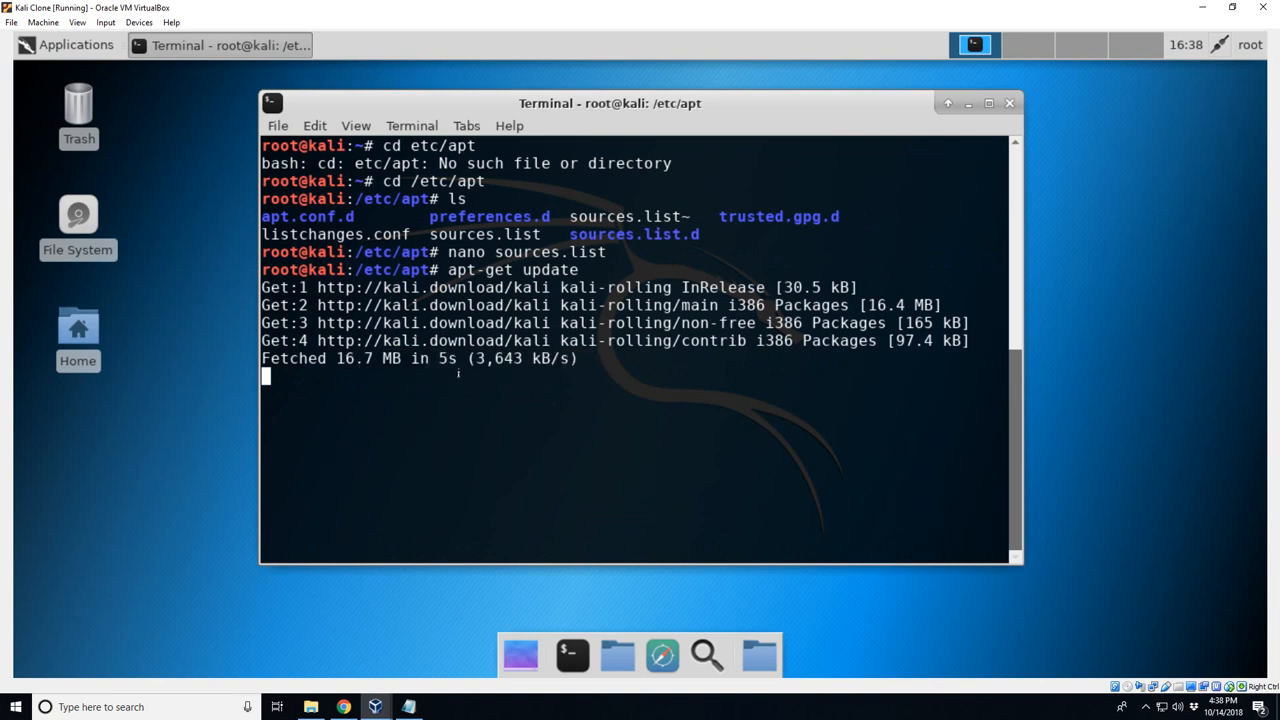
{"action": "left_click_drag", "start_coordinate": [332, 358], "coordinate": [596, 358]}
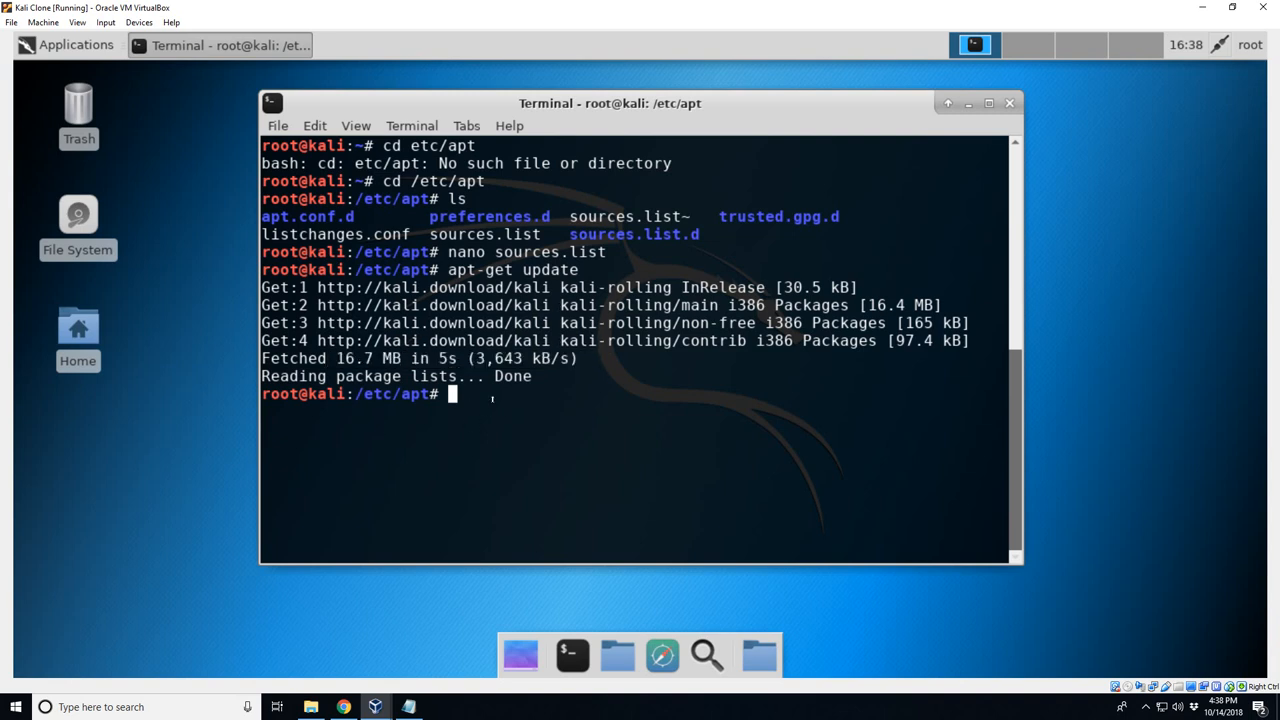
{"action": "type", "text": "clear"}
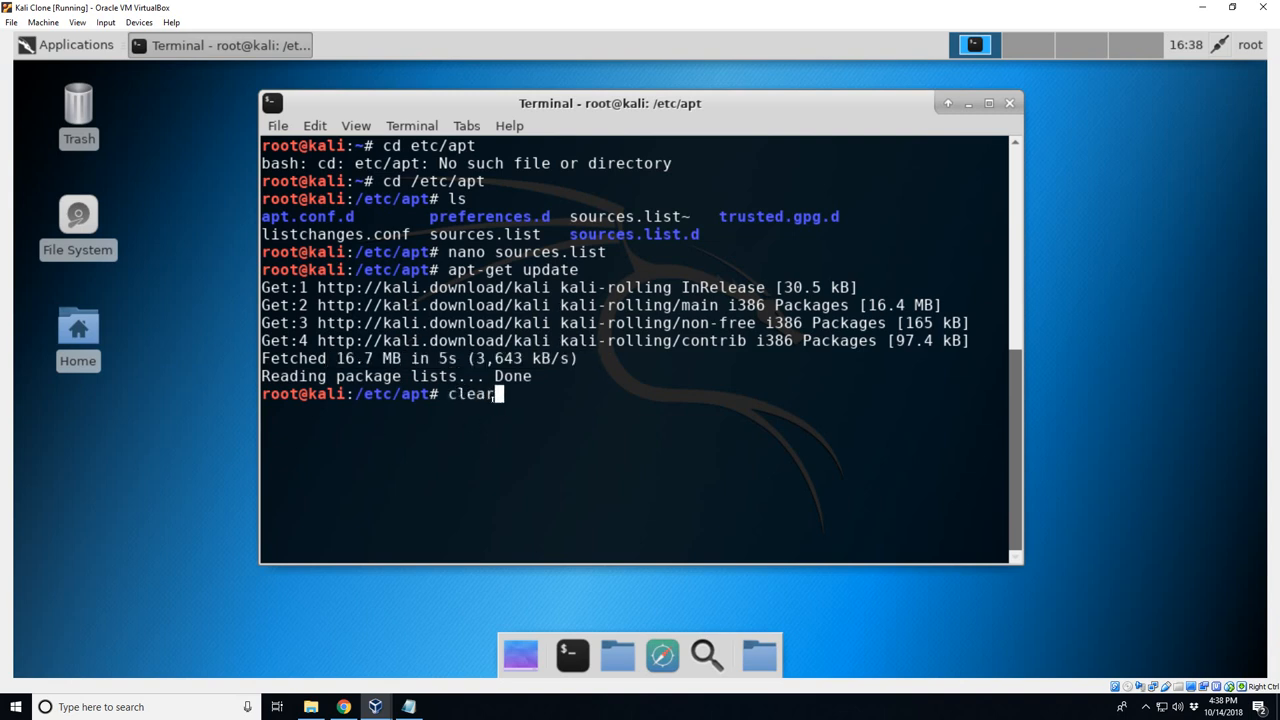
{"action": "key", "text": "Return"}
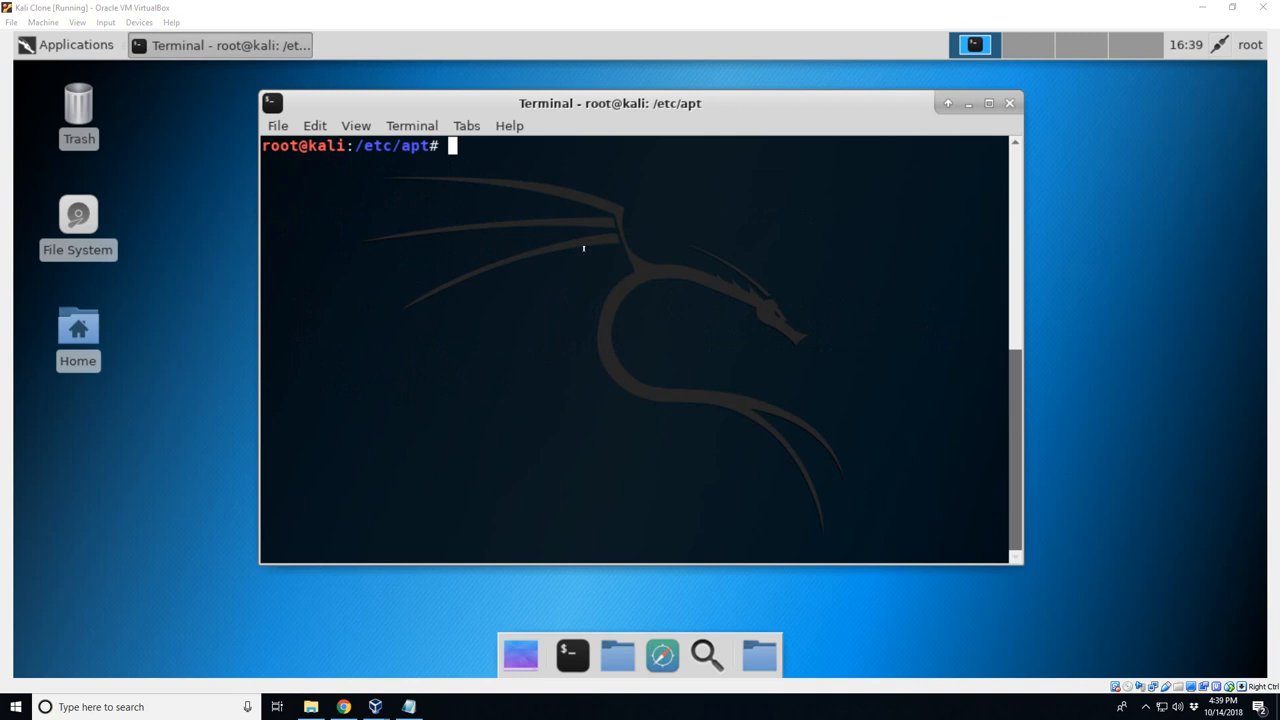
- Run apt-get install net-tools and let it finish setting up the package
{"action": "type", "text": "ap"}
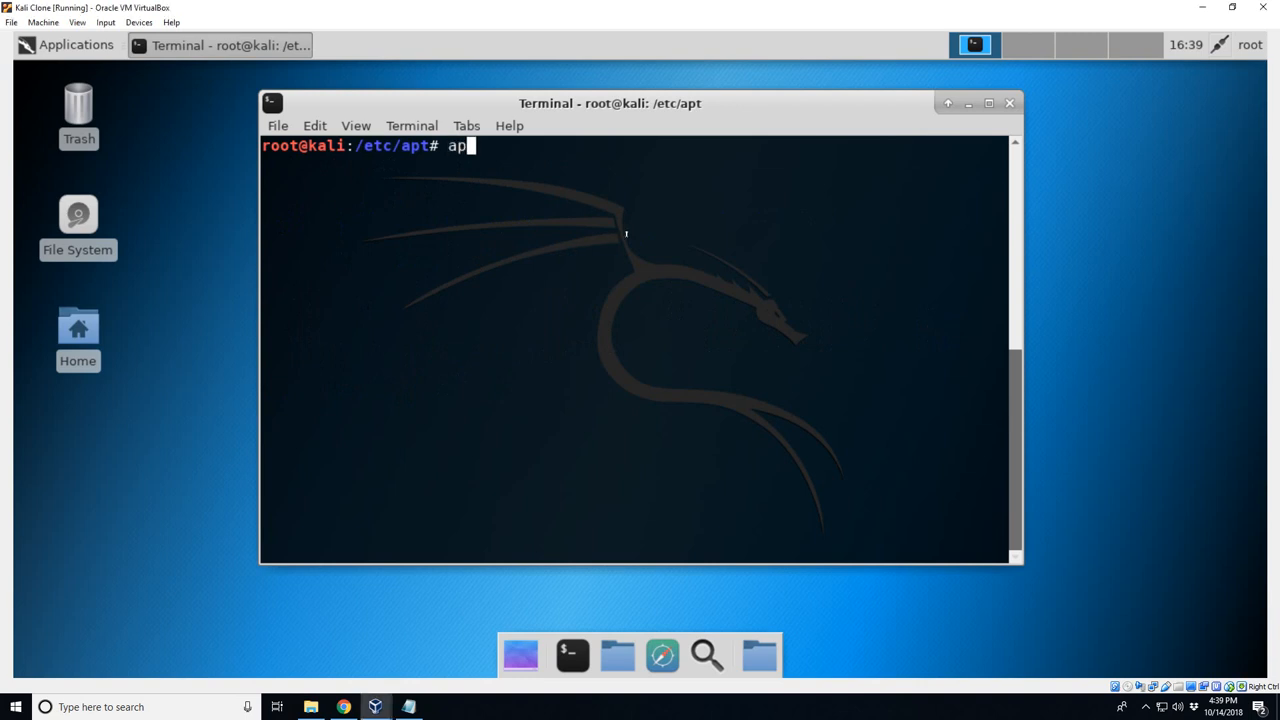
{"action": "type", "text": "t-get"}
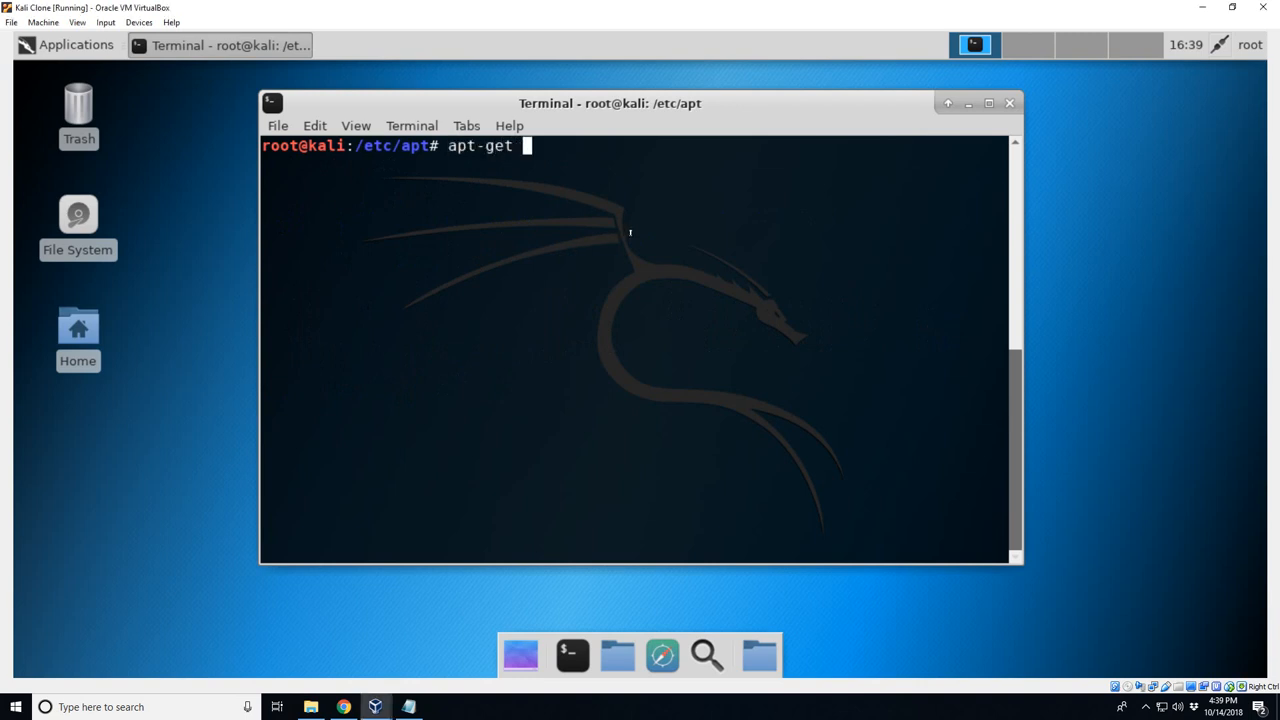
{"action": "type", "text": "install"}
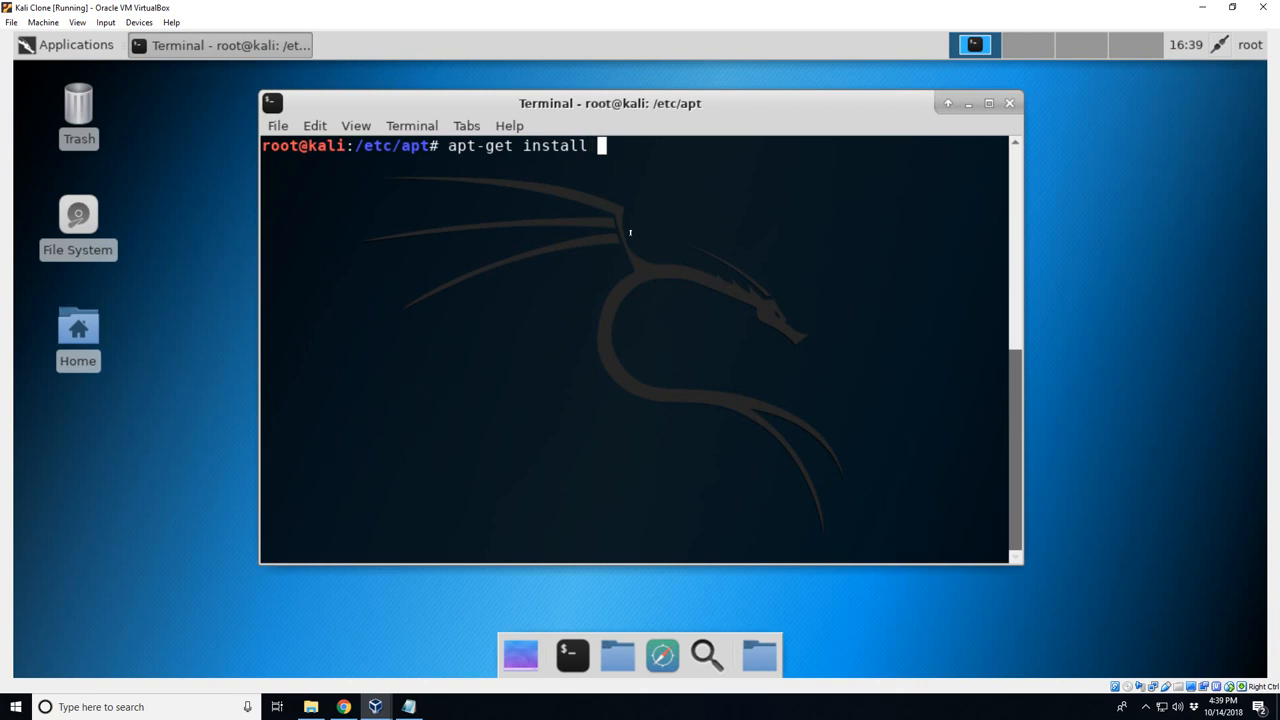
{"action": "type", "text": "net-"}
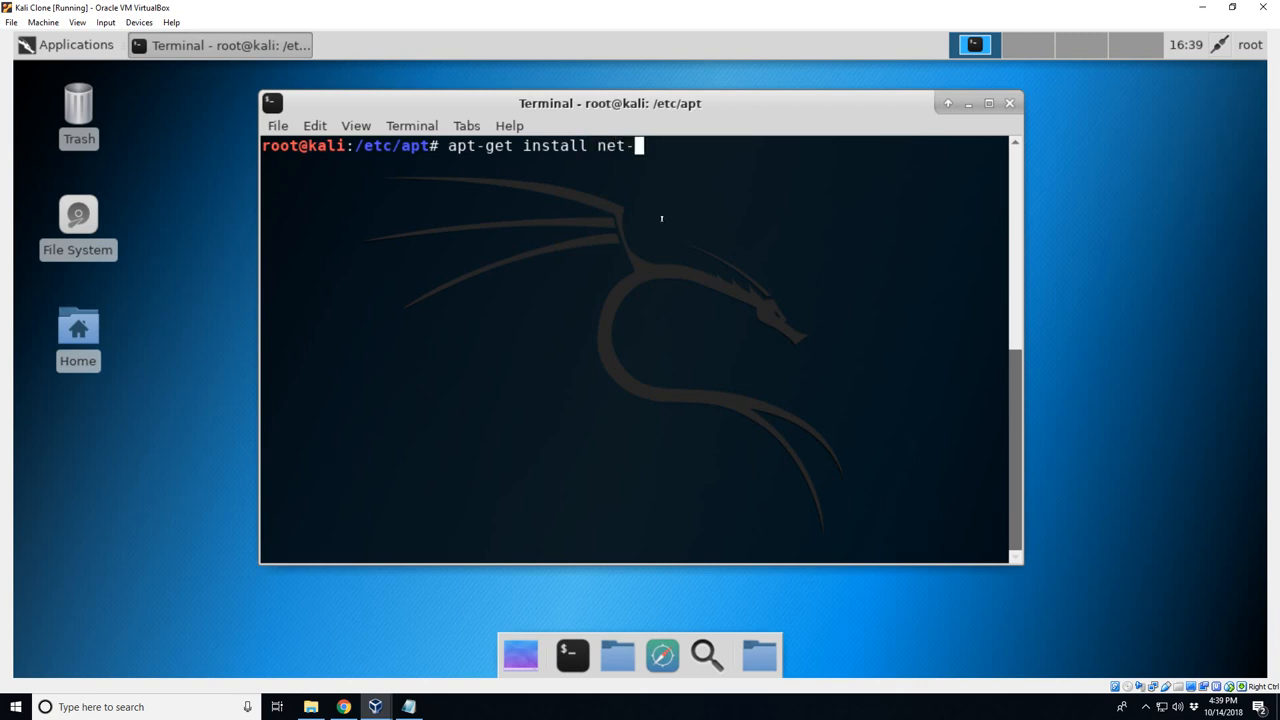
{"action": "type", "text": "tools"}
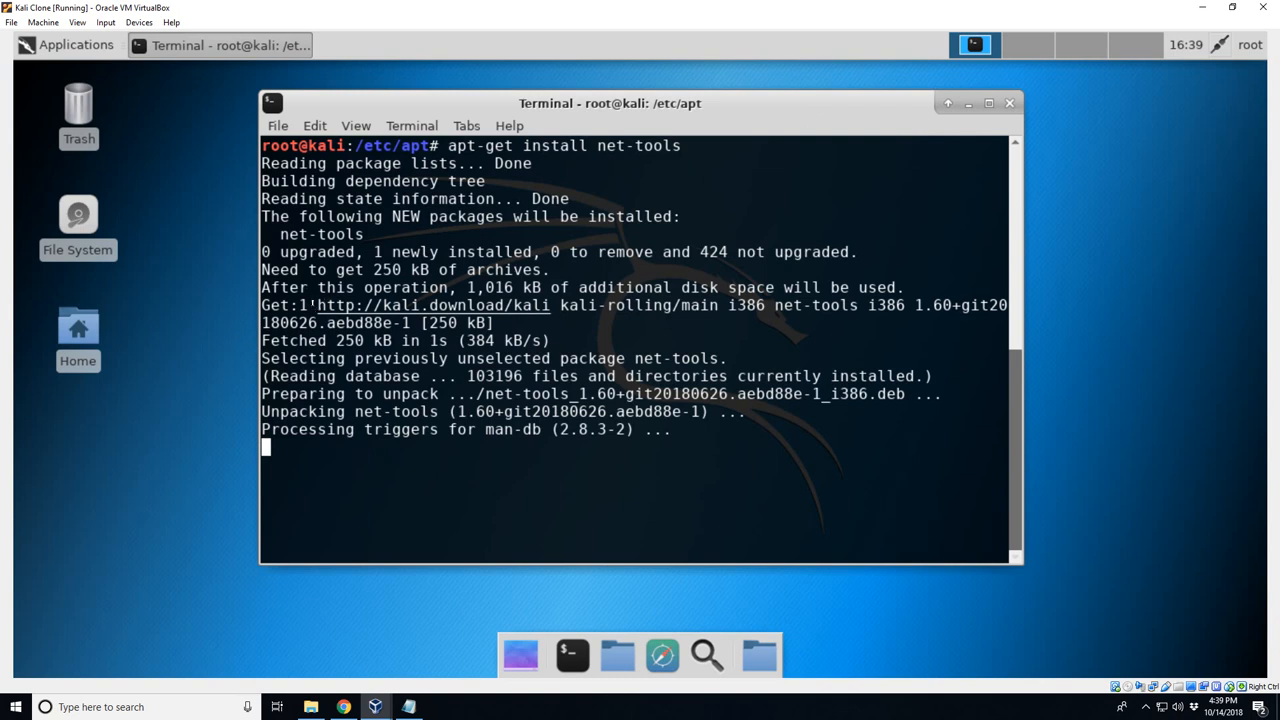
{"action": "left_click_drag", "start_coordinate": [304, 304], "coordinate": [724, 304]}
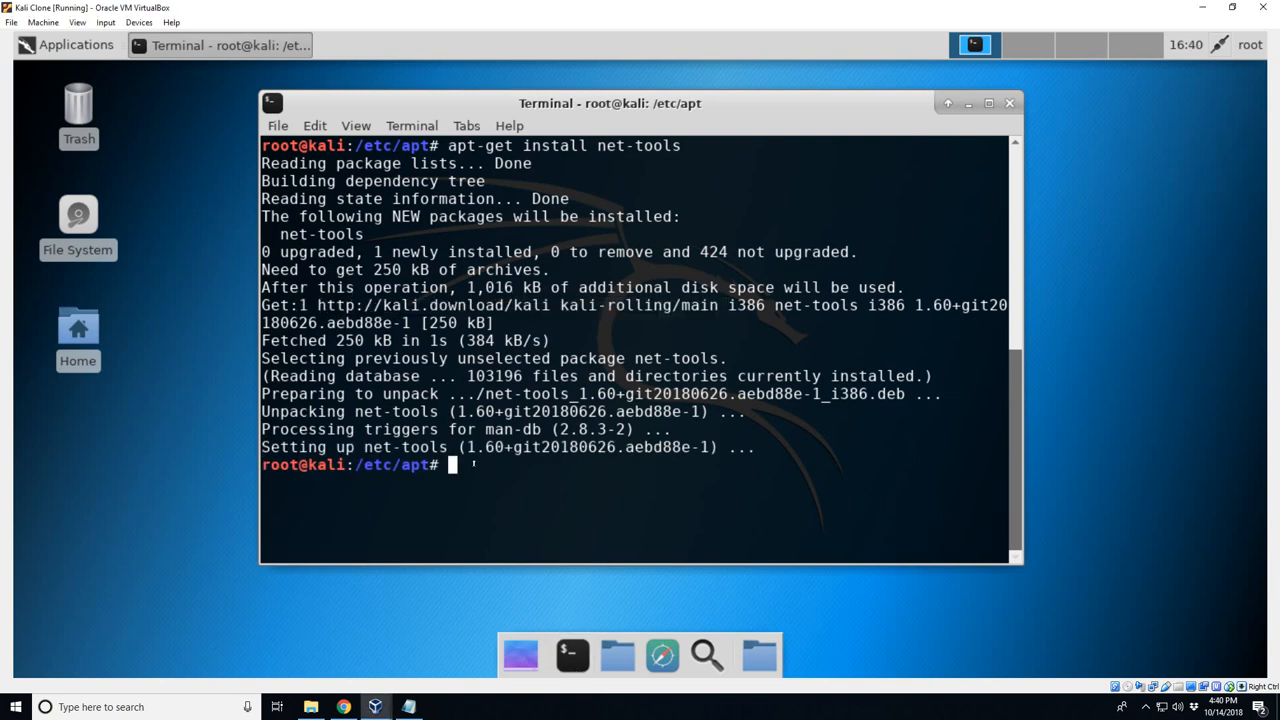
- Clear the screen, run ifconfig to list eth0 and lo, then ip a to compare the same interfaces
{"action": "type", "text": "clear"}
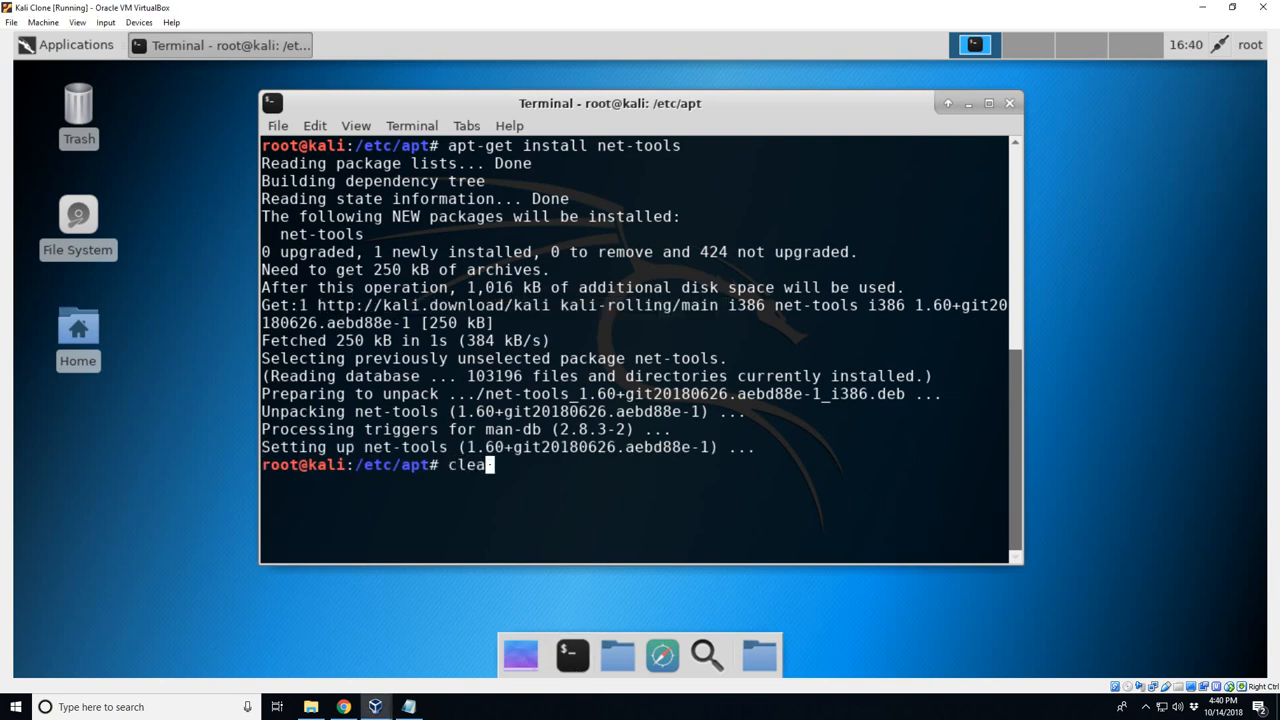
{"action": "type", "text": "ifconfig"}
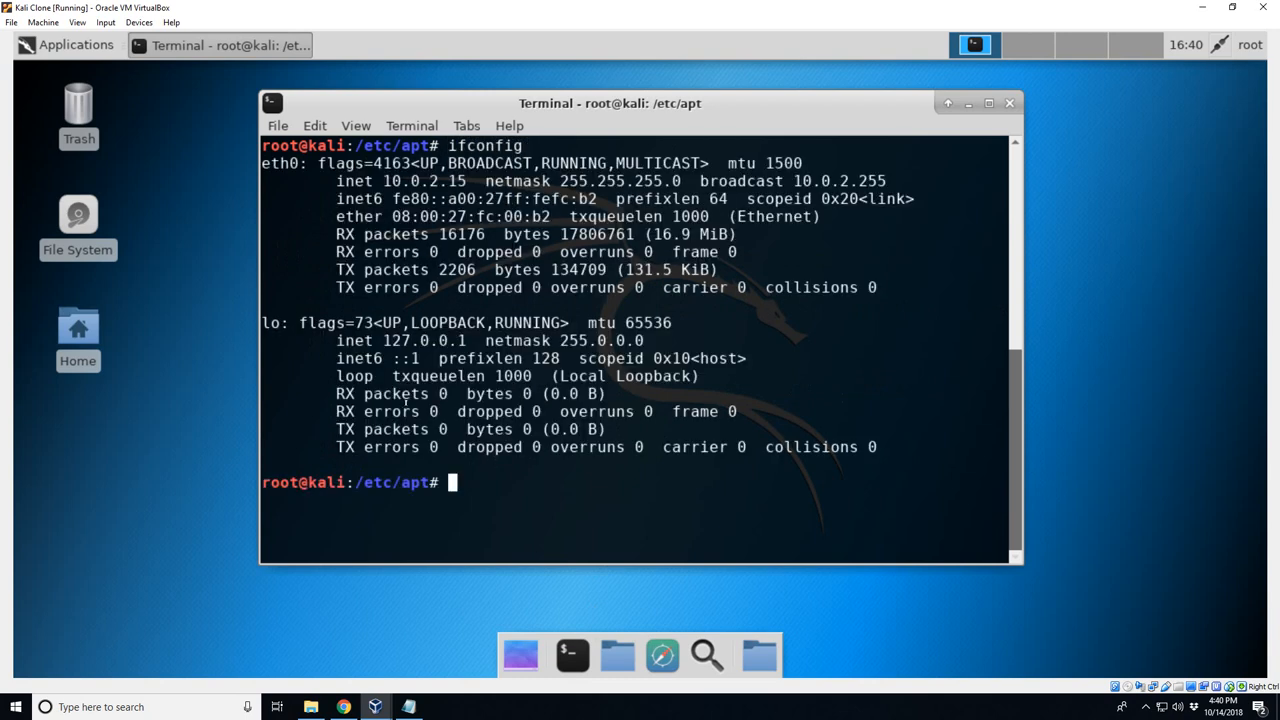
{"action": "type", "text": "ip a"}
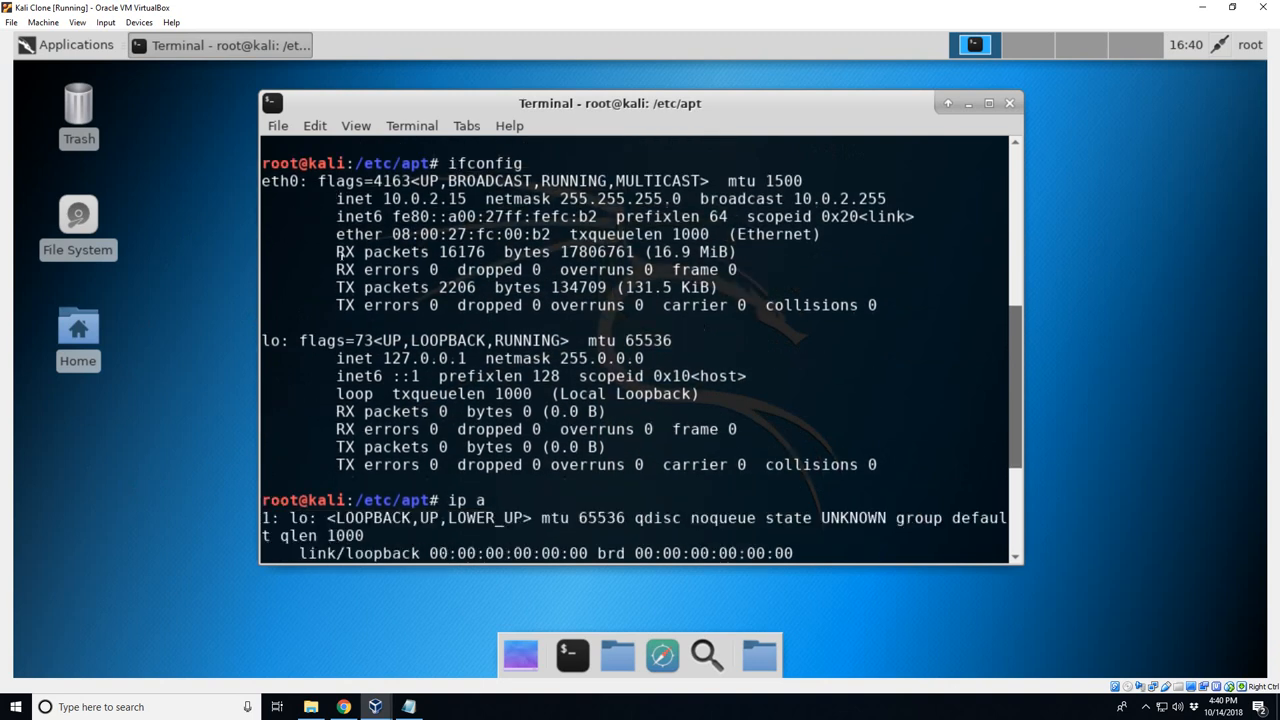
{"action": "scroll", "scroll_direction": "down", "scroll_amount": 3}
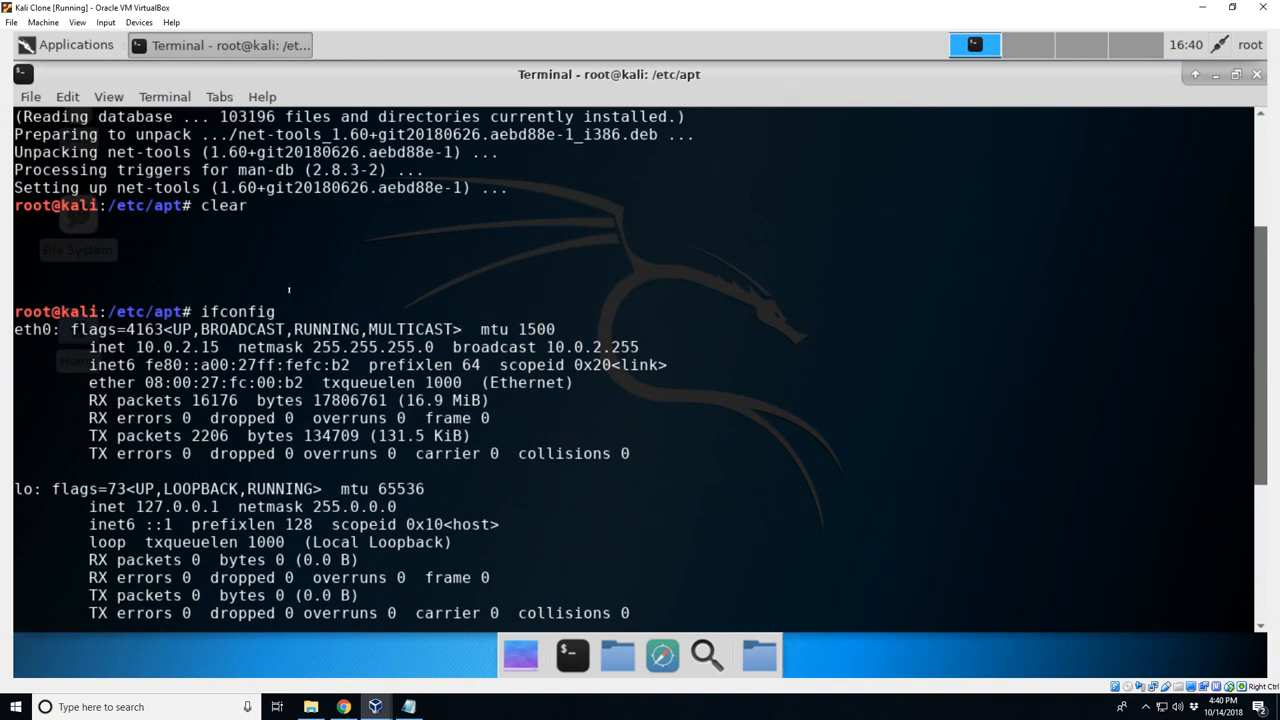
{"action": "type", "text": "ip a"}
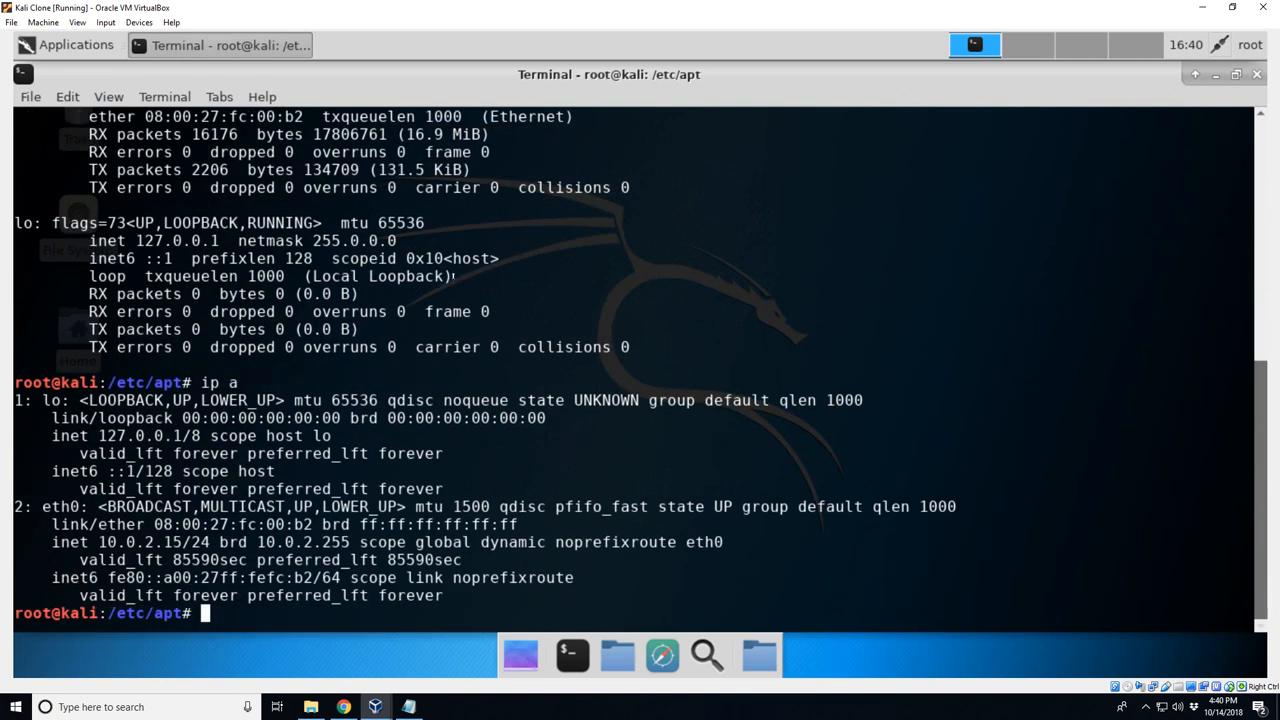